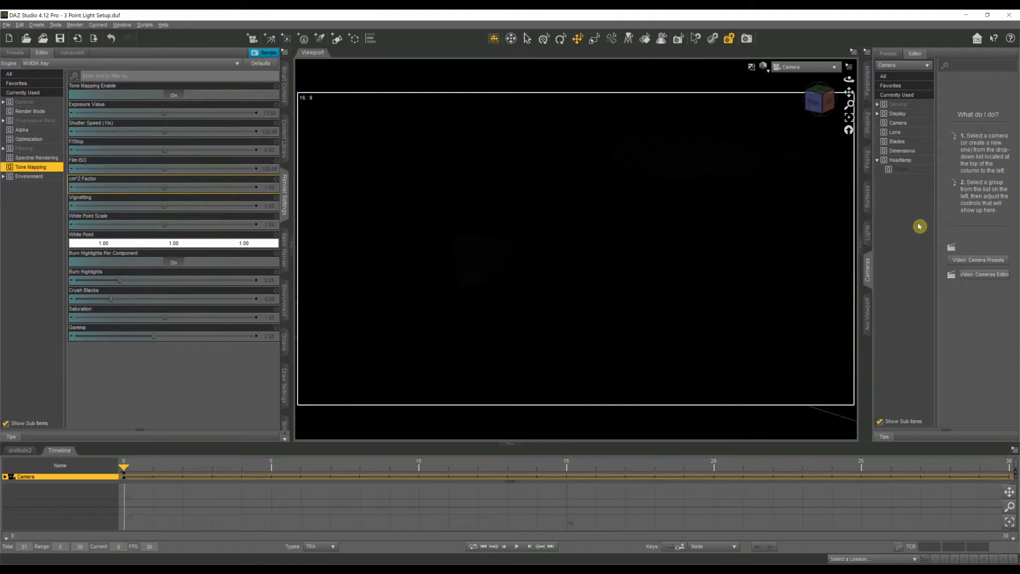
{"action": "mouse_move", "coordinate": [939, 219]}
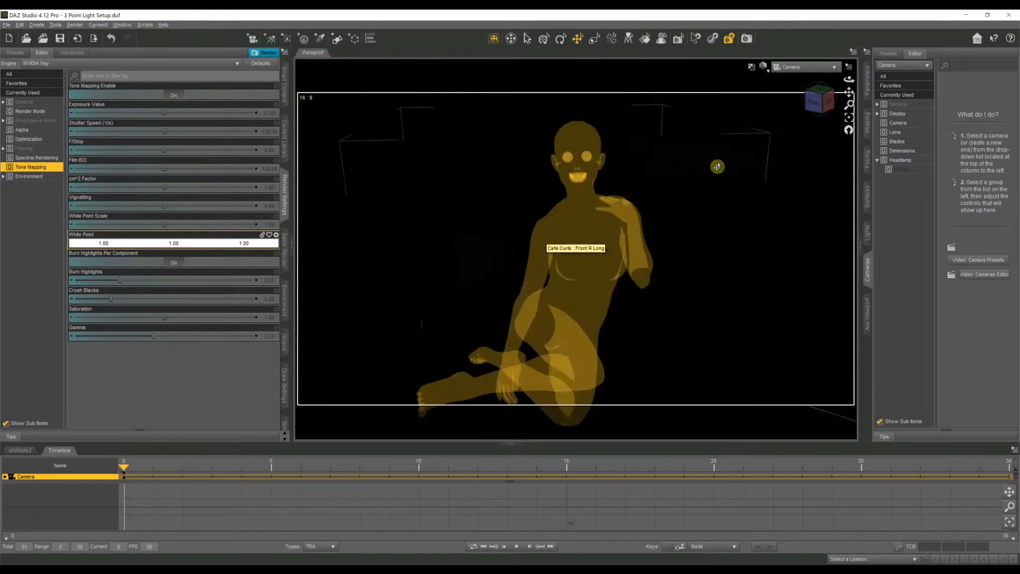
Step: Switch the viewport from the render camera to the free Perspective View
{"action": "left_click", "coordinate": [764, 67]}
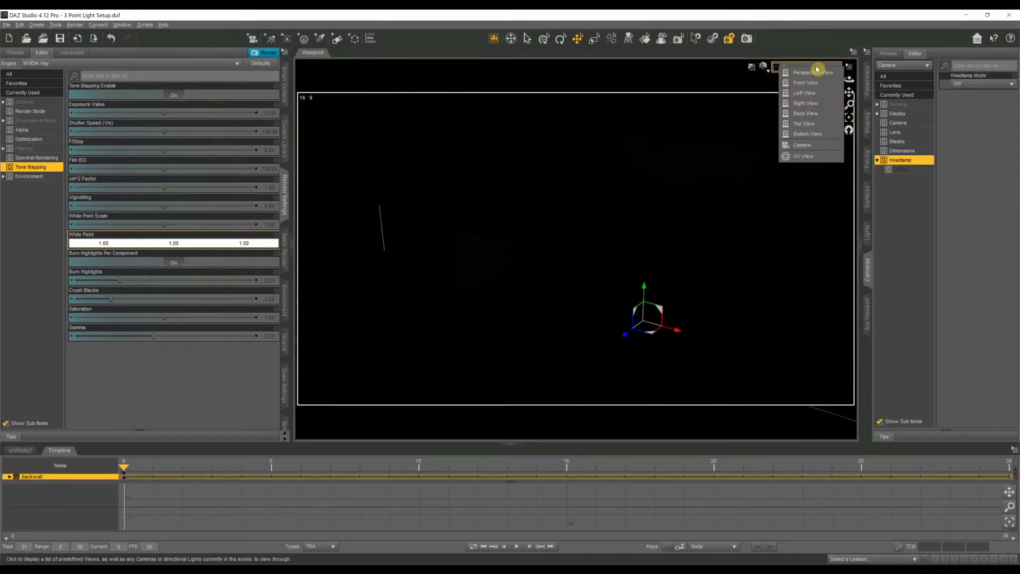
{"action": "left_click", "coordinate": [812, 73]}
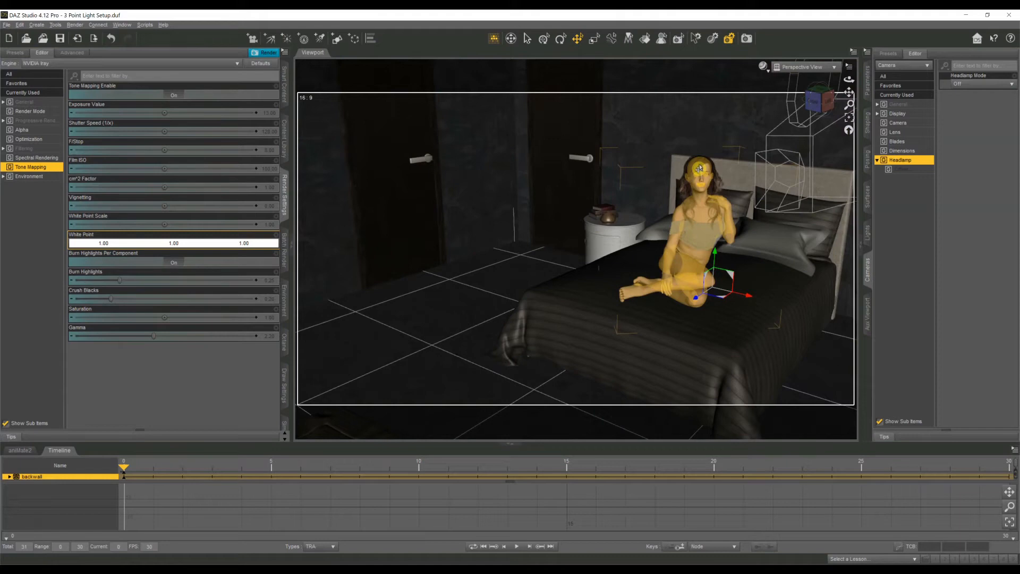
{"action": "mouse_move", "coordinate": [692, 164]}
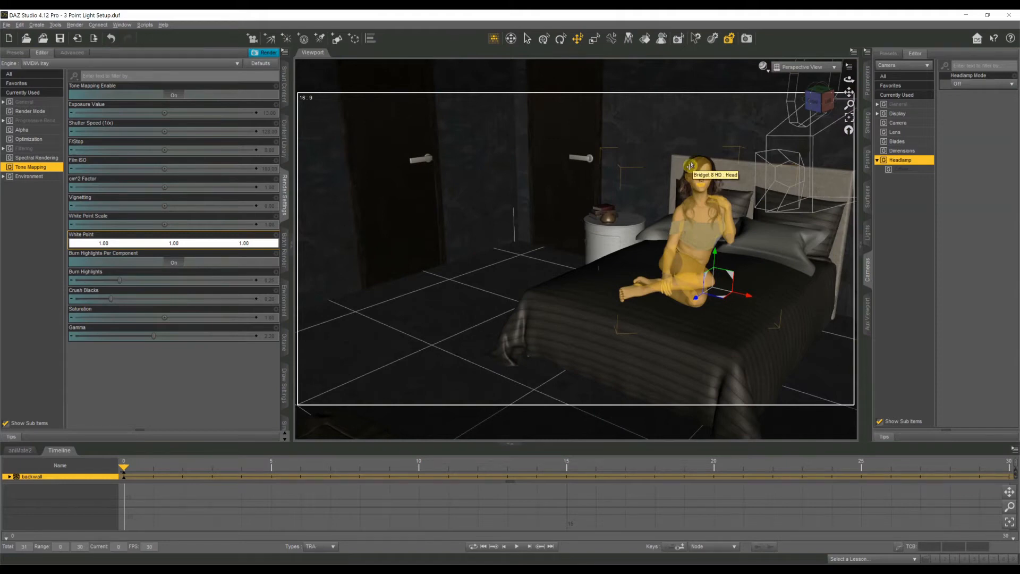
Step: Orbit and pan the Perspective View to frame the bed, figure and bedside pieces
{"action": "left_click", "coordinate": [416, 156]}
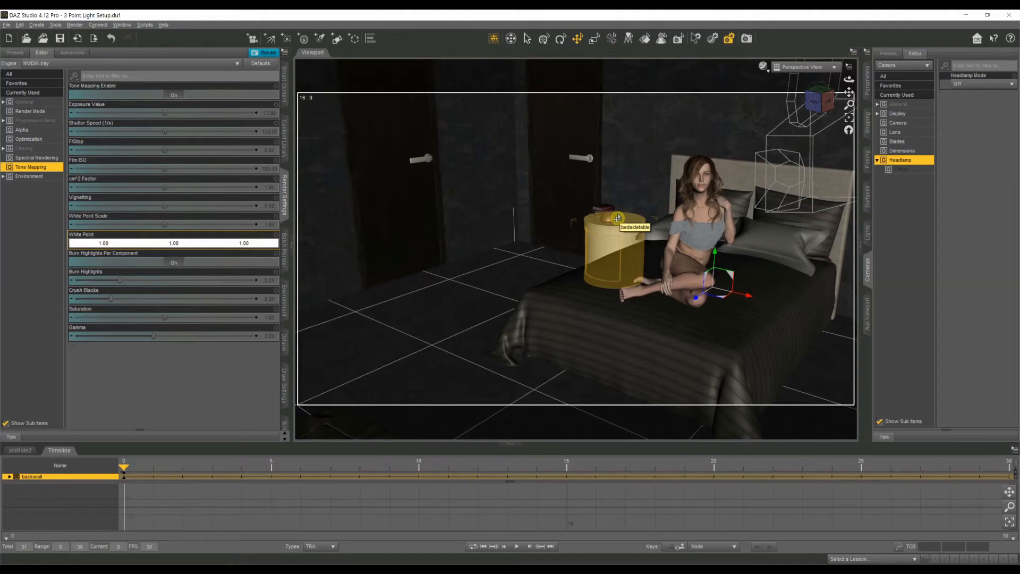
{"action": "left_click", "coordinate": [699, 224]}
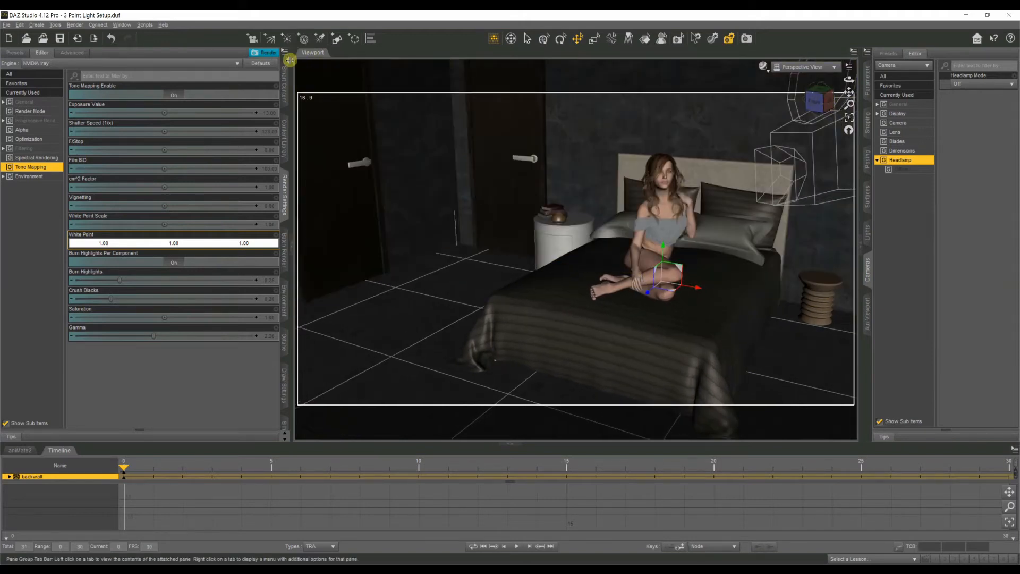
{"action": "mouse_move", "coordinate": [321, 38]}
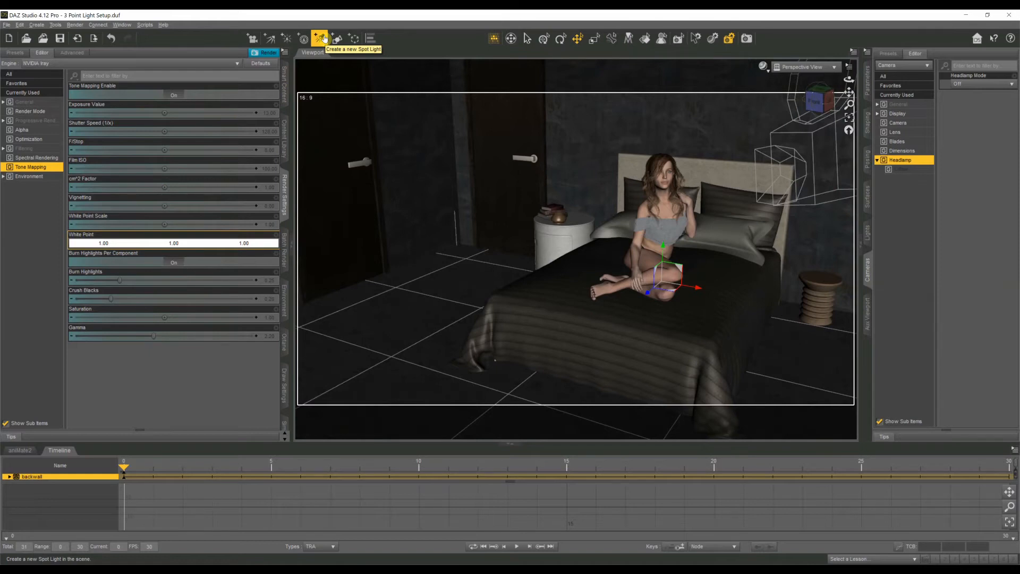
Step: Create three new spotlights labelled Key, Fill and Backlight
{"action": "left_click", "coordinate": [320, 38]}
{"action": "type", "text": "Key"}
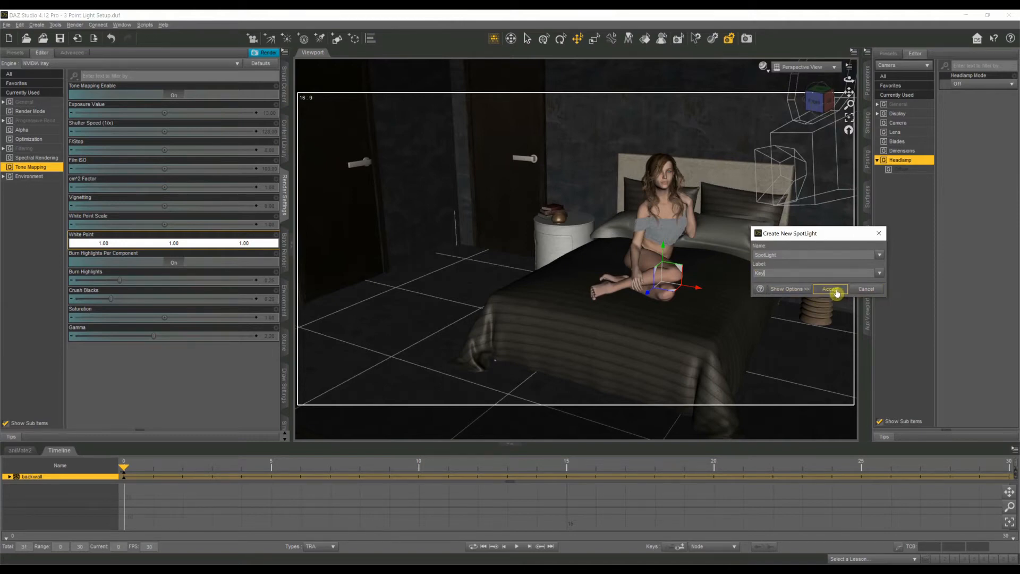
{"action": "left_click", "coordinate": [831, 289]}
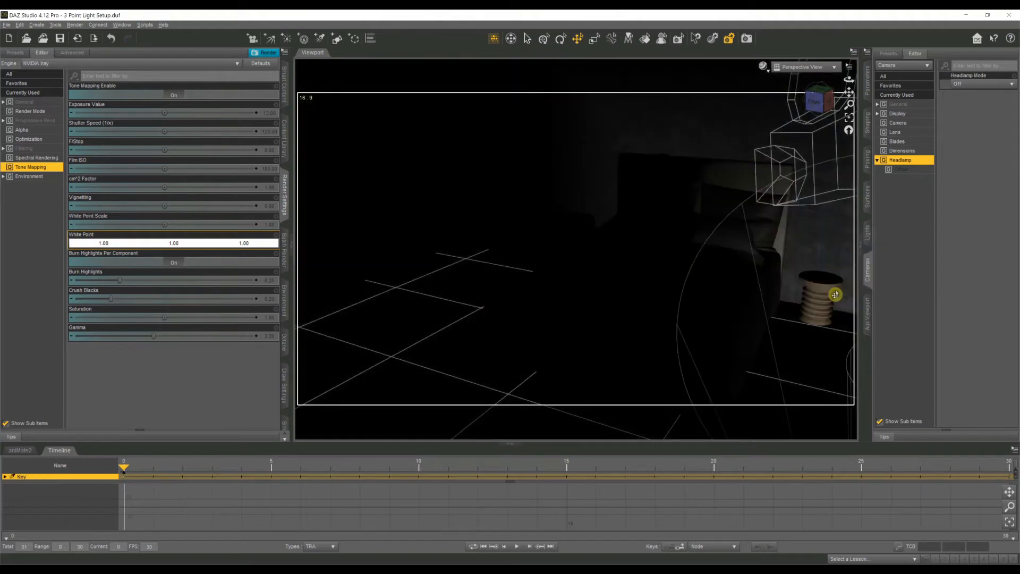
{"action": "left_click", "coordinate": [323, 38]}
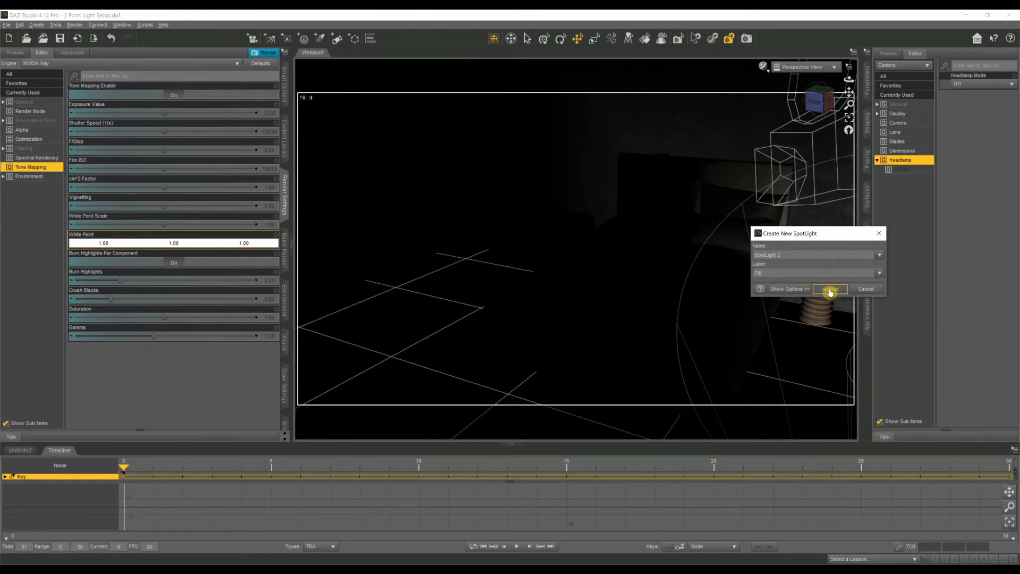
{"action": "left_click", "coordinate": [830, 289]}
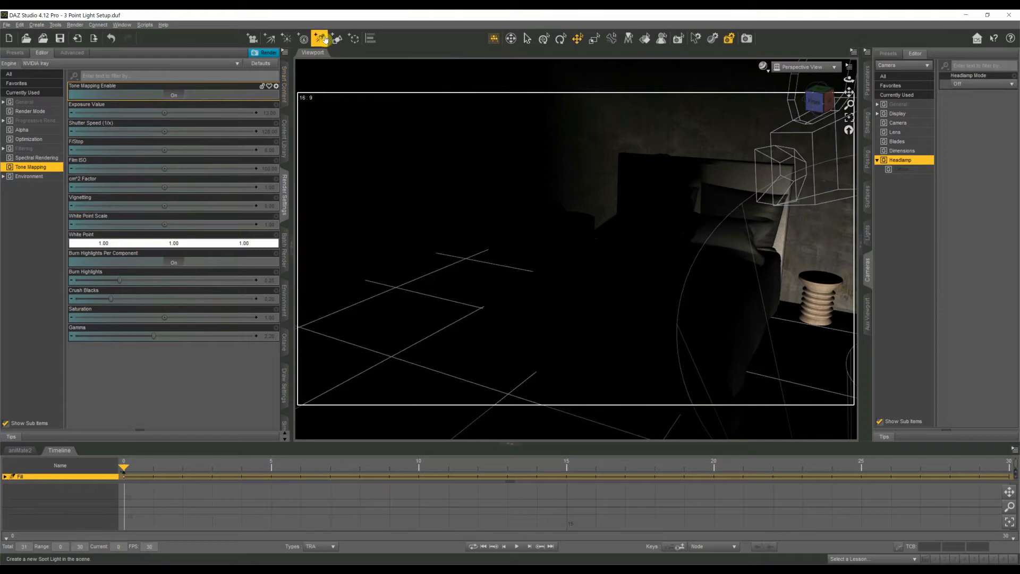
{"action": "left_click", "coordinate": [321, 38]}
{"action": "type", "text": "Backlight"}
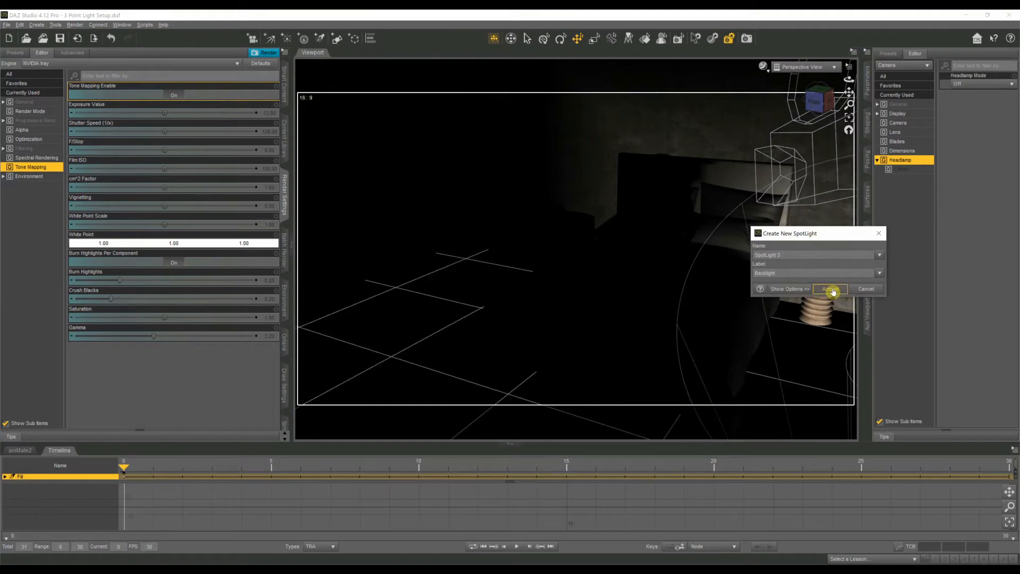
{"action": "left_click", "coordinate": [829, 289]}
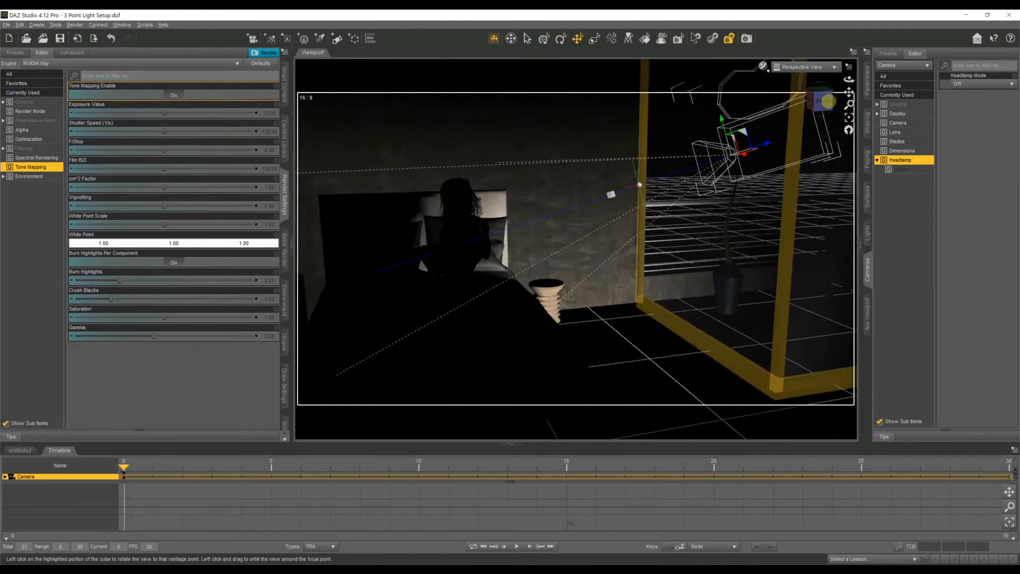
Step: Look through the Key spotlight and point it at the figure on the bed
{"action": "left_click", "coordinate": [834, 66]}
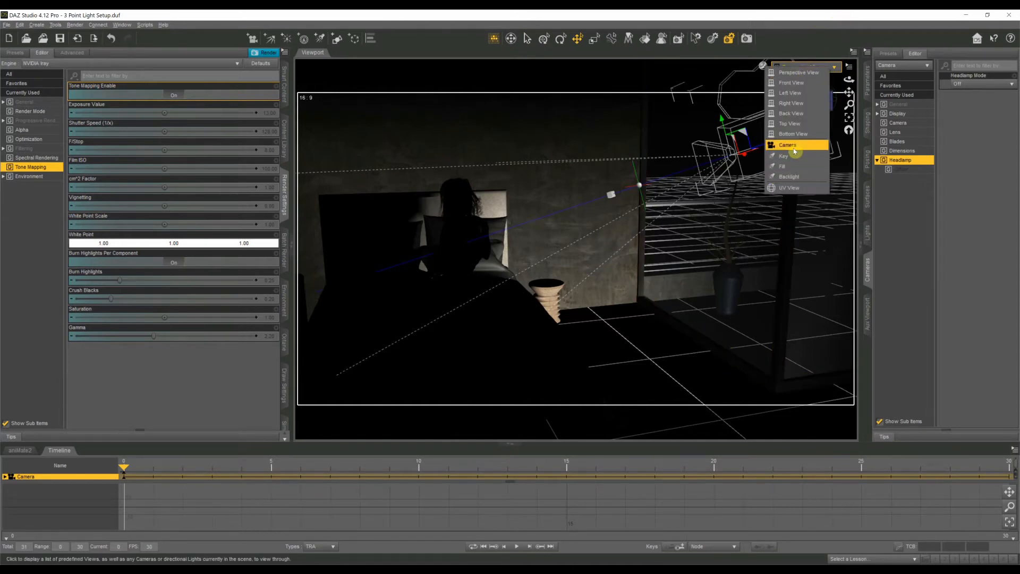
{"action": "mouse_move", "coordinate": [783, 156]}
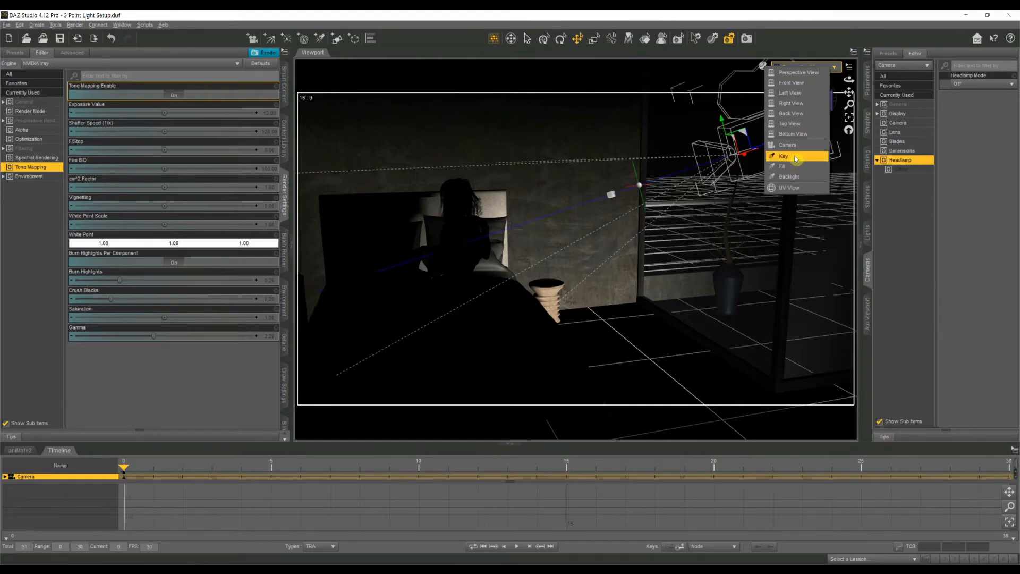
{"action": "left_click", "coordinate": [784, 157]}
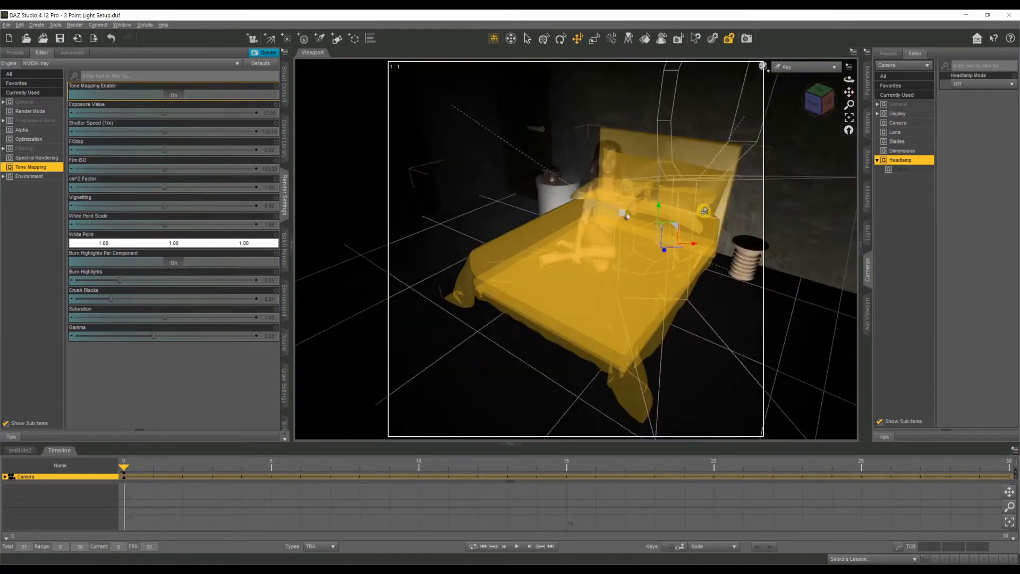
{"action": "left_click", "coordinate": [818, 99]}
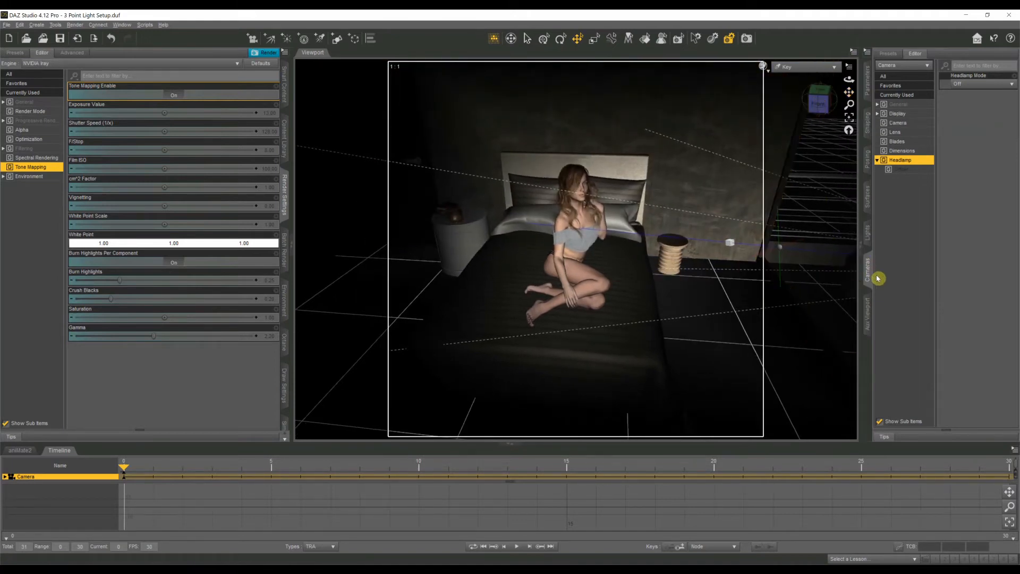
{"action": "mouse_move", "coordinate": [870, 231]}
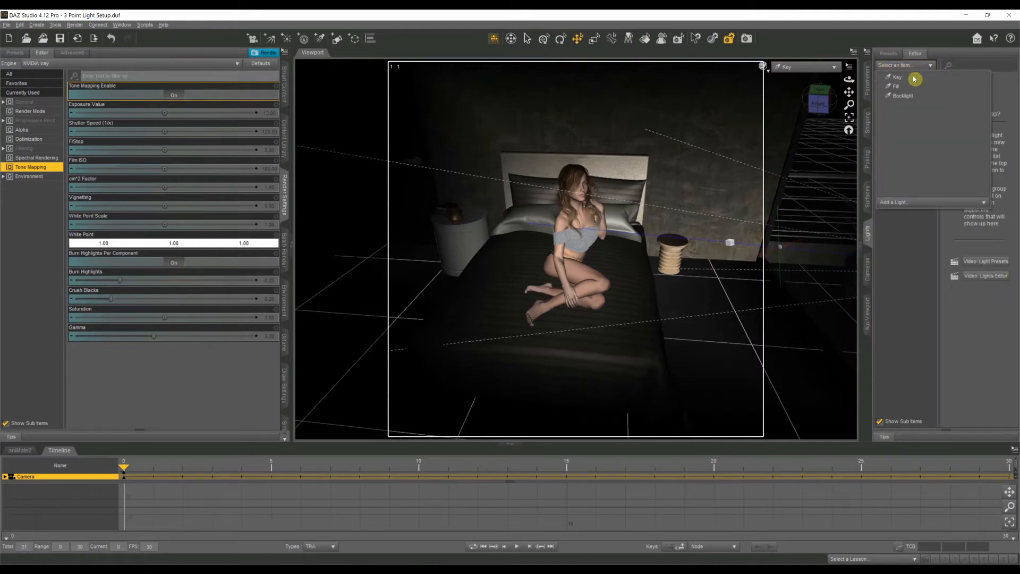
Step: Make the Key light a 55 by 55 disc, Two Sided Off and Render Emitter Off
{"action": "left_click", "coordinate": [897, 76]}
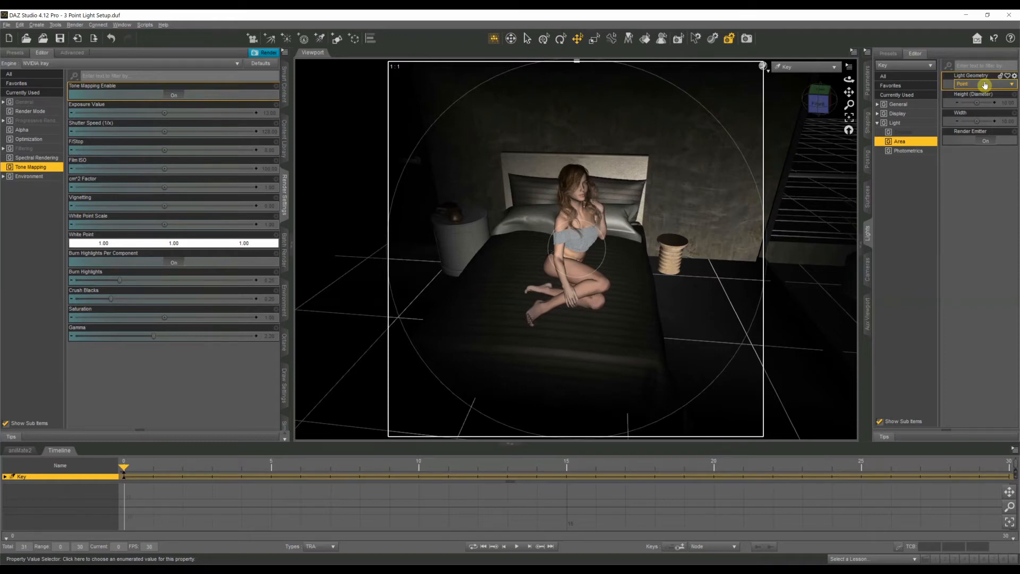
{"action": "left_click", "coordinate": [982, 84]}
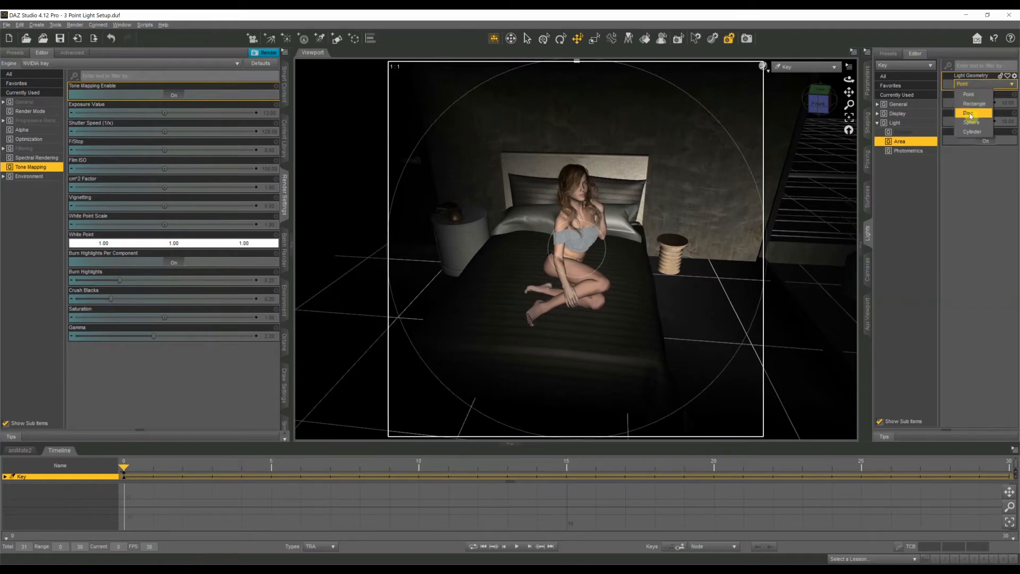
{"action": "left_click", "coordinate": [970, 113]}
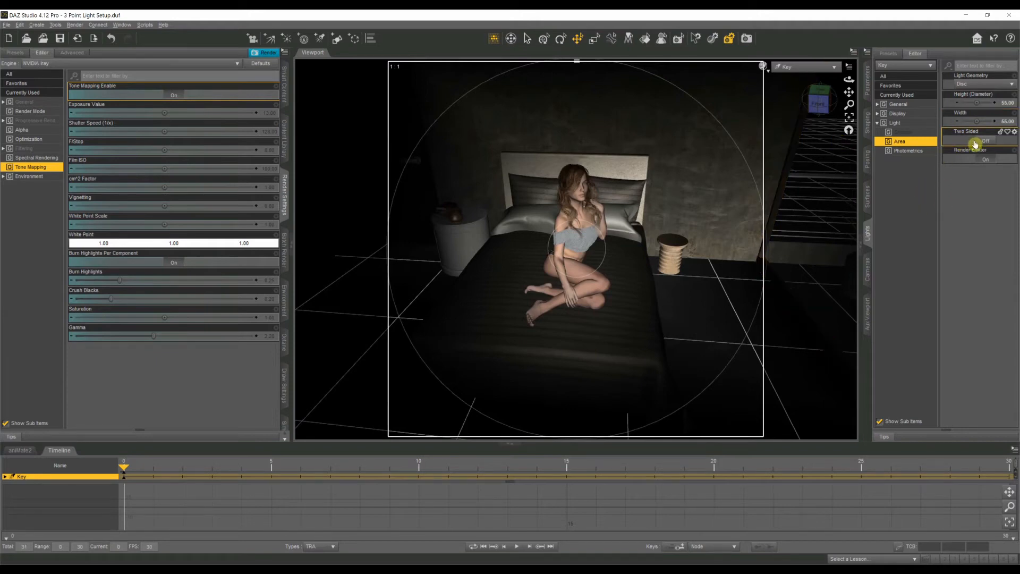
{"action": "left_click", "coordinate": [986, 141]}
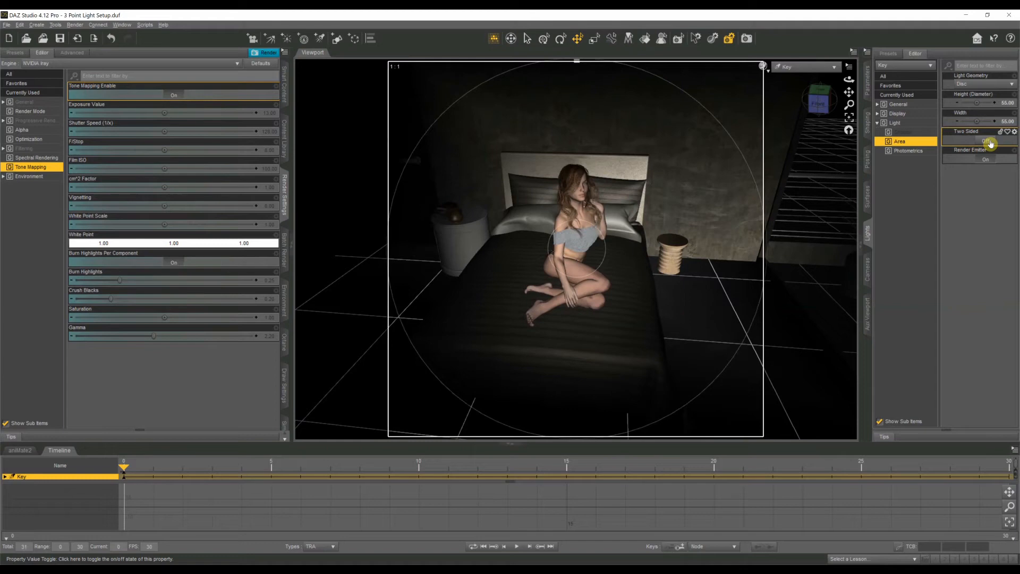
{"action": "left_click", "coordinate": [986, 140]}
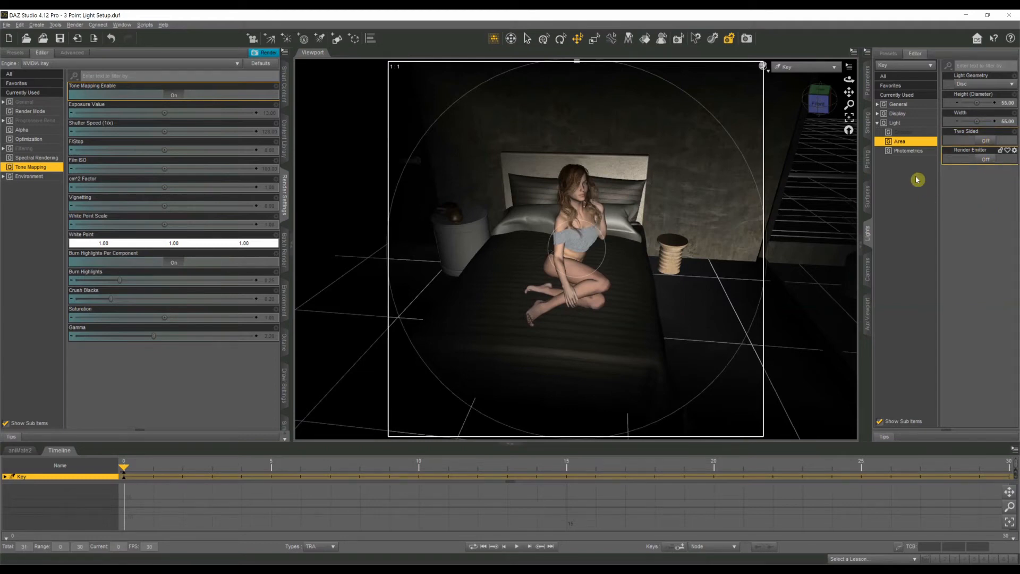
{"action": "left_click", "coordinate": [907, 150]}
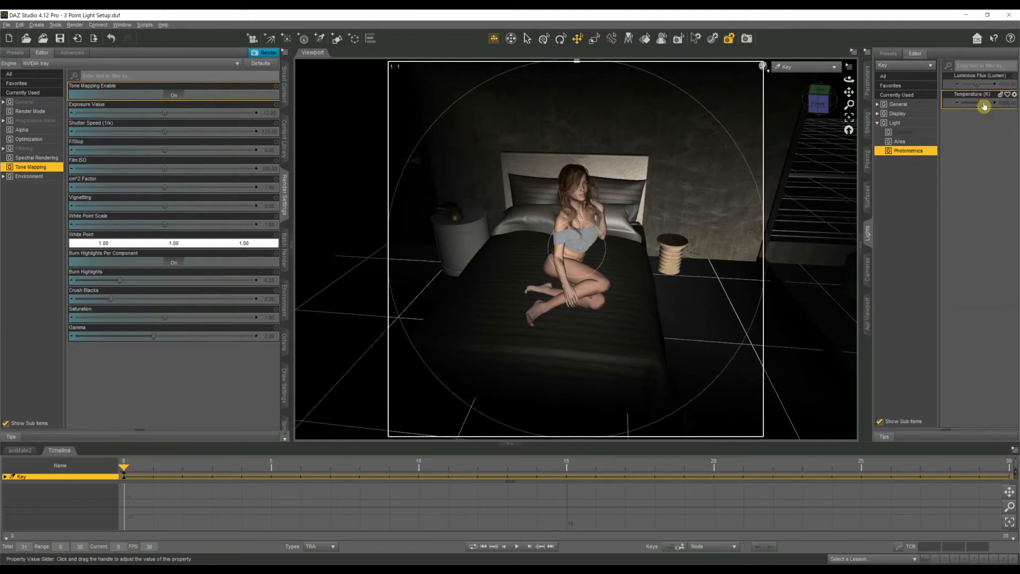
Step: Drag the Key light's Temperature (K) slider to about 6500
{"action": "left_click_drag", "start_coordinate": [989, 102], "coordinate": [976, 102]}
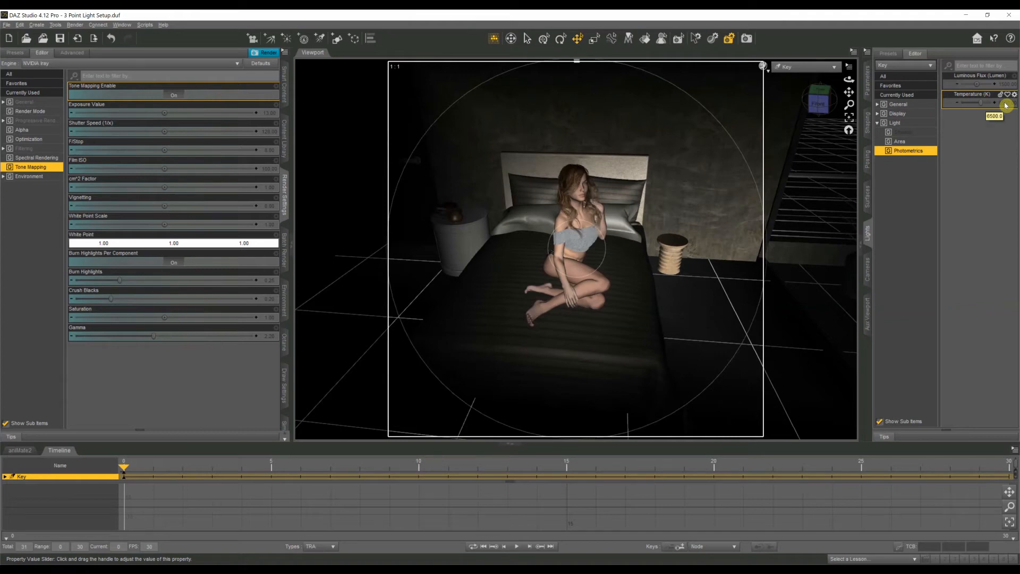
{"action": "mouse_move", "coordinate": [1005, 105]}
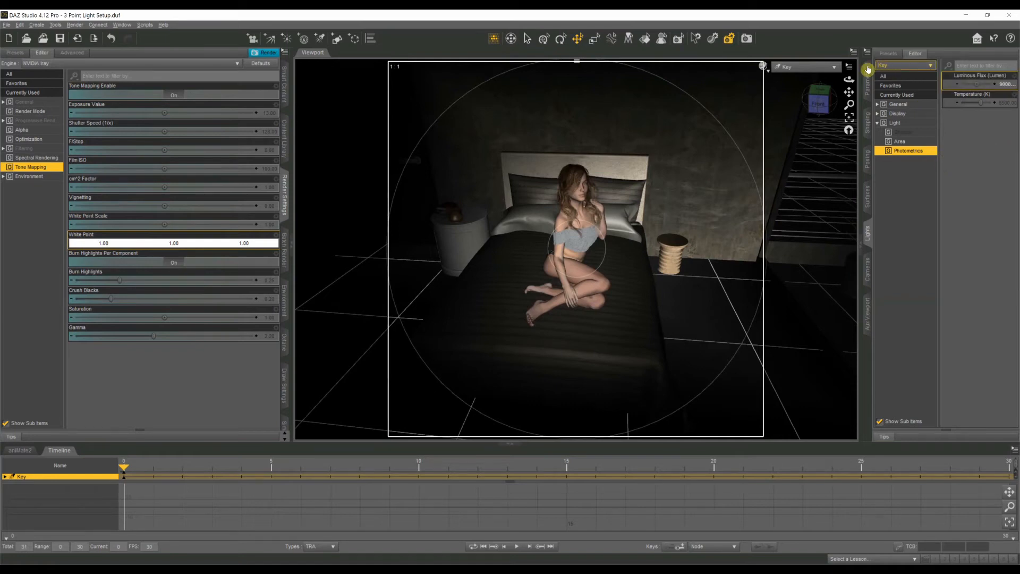
{"action": "mouse_move", "coordinate": [835, 68]}
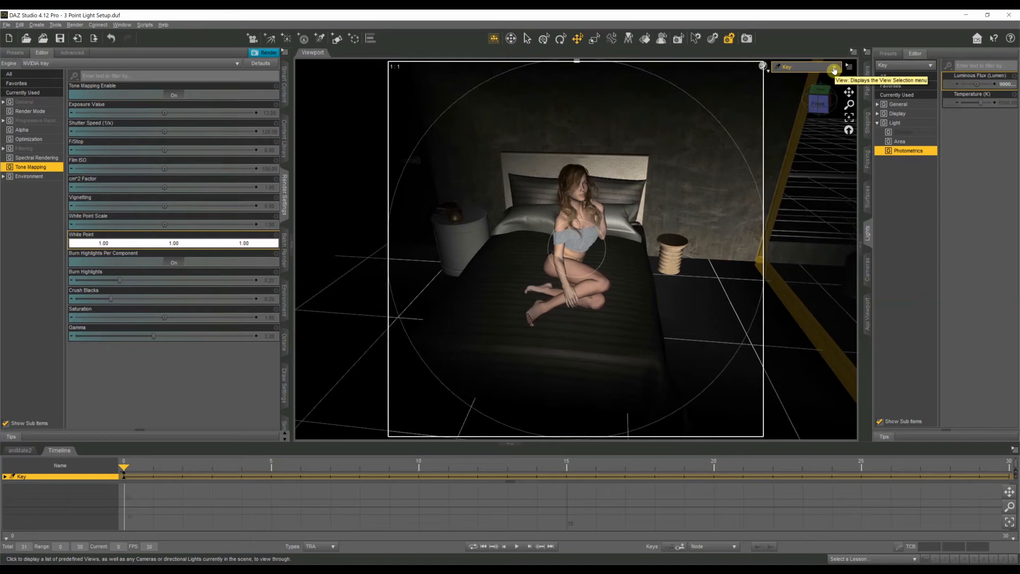
Step: Look through Fill and make it a 55-size disc with Render Emitter Off, then return to Camera
{"action": "left_click", "coordinate": [835, 66]}
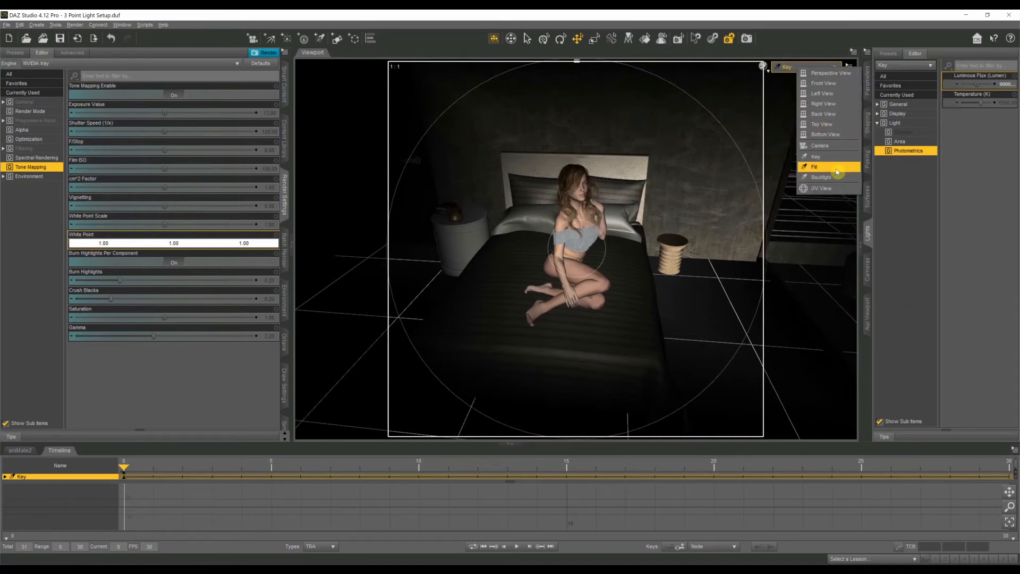
{"action": "left_click", "coordinate": [815, 167]}
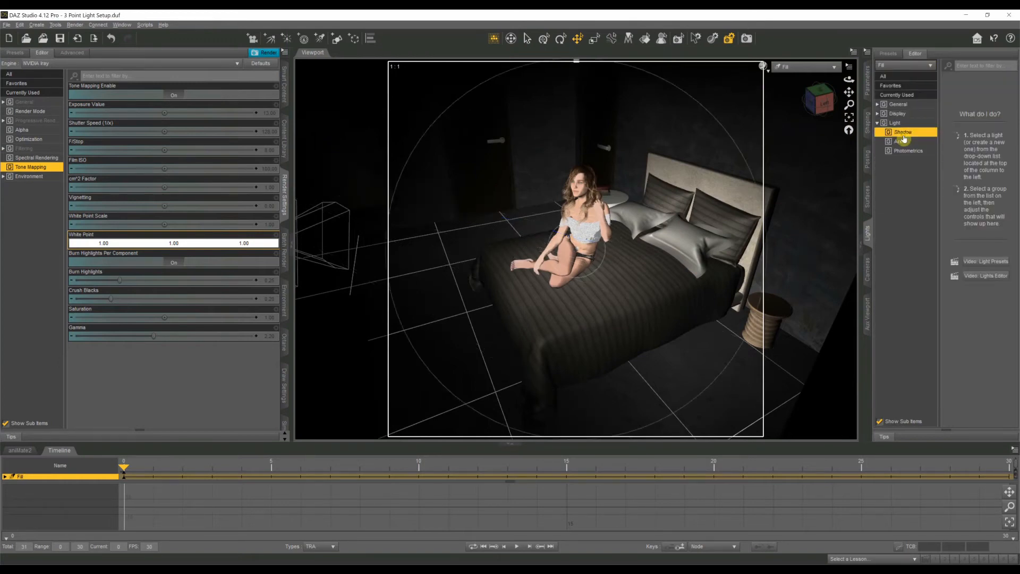
{"action": "left_click", "coordinate": [900, 141]}
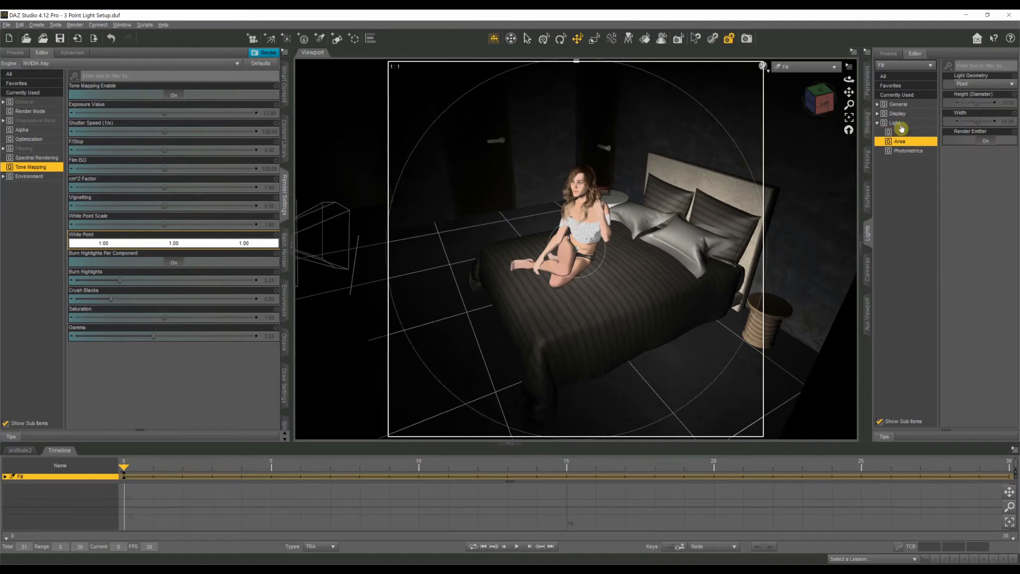
{"action": "left_click", "coordinate": [982, 84]}
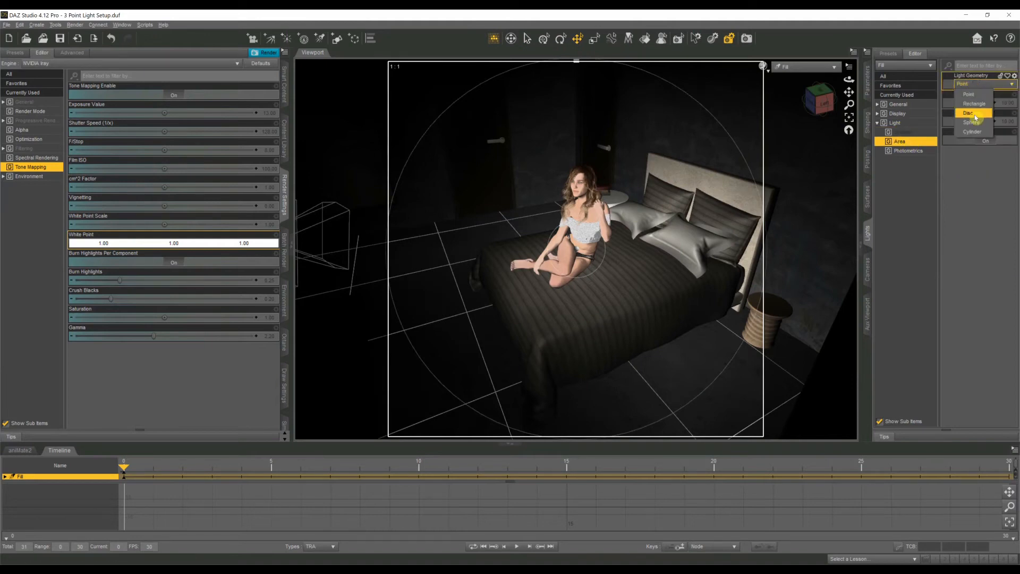
{"action": "left_click", "coordinate": [969, 113]}
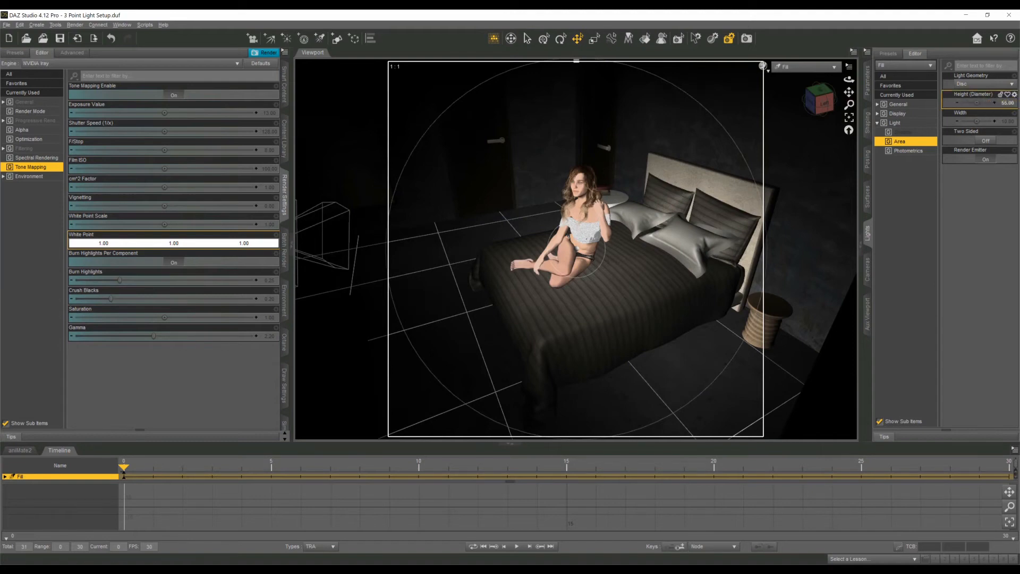
{"action": "left_click", "coordinate": [986, 121]}
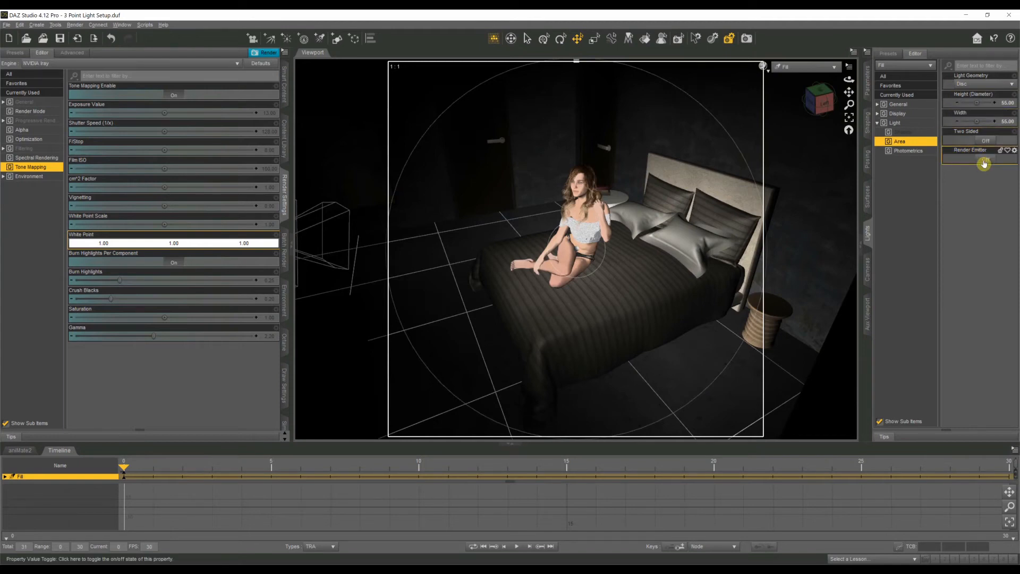
{"action": "left_click", "coordinate": [907, 150]}
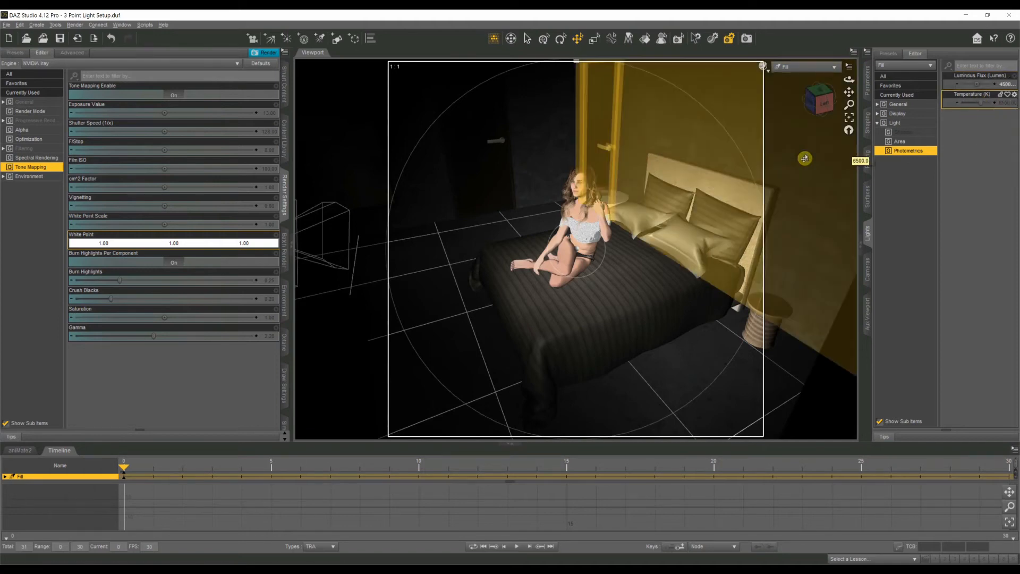
{"action": "mouse_move", "coordinate": [815, 78]}
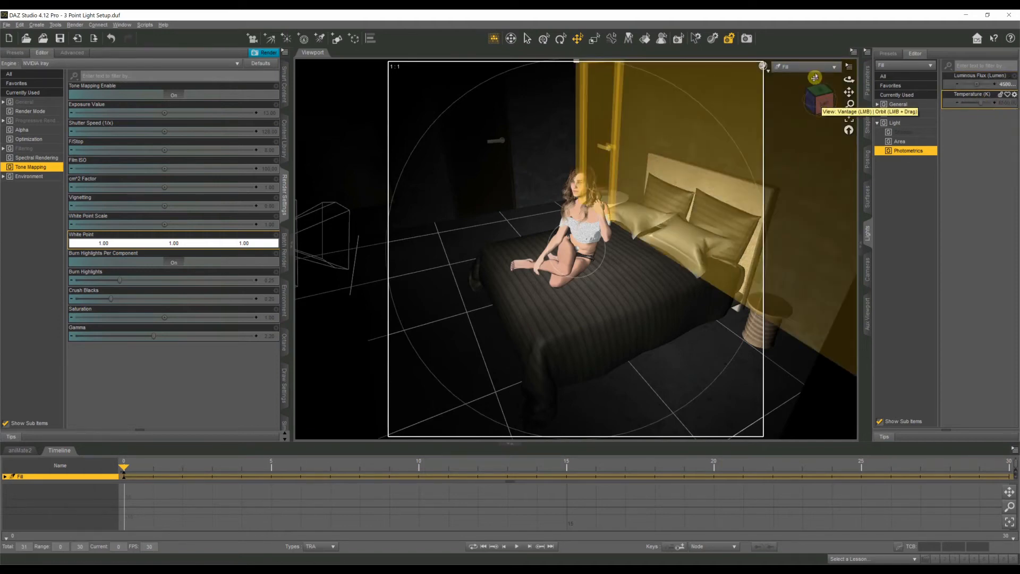
{"action": "left_click", "coordinate": [806, 66]}
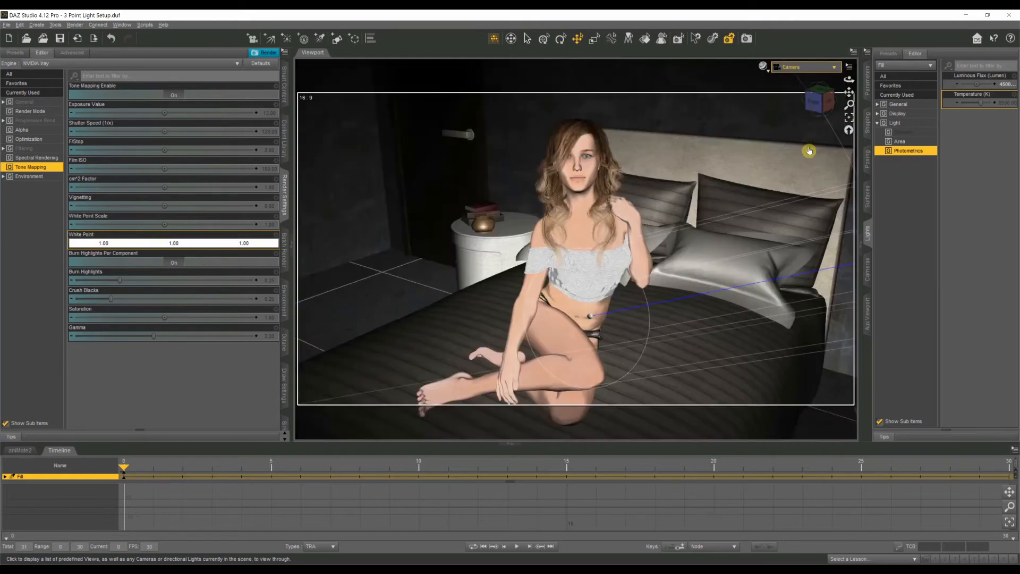
Step: Set the viewport DrawStyle to NVIDIA Iray to preview the Fill light live
{"action": "left_click", "coordinate": [848, 66]}
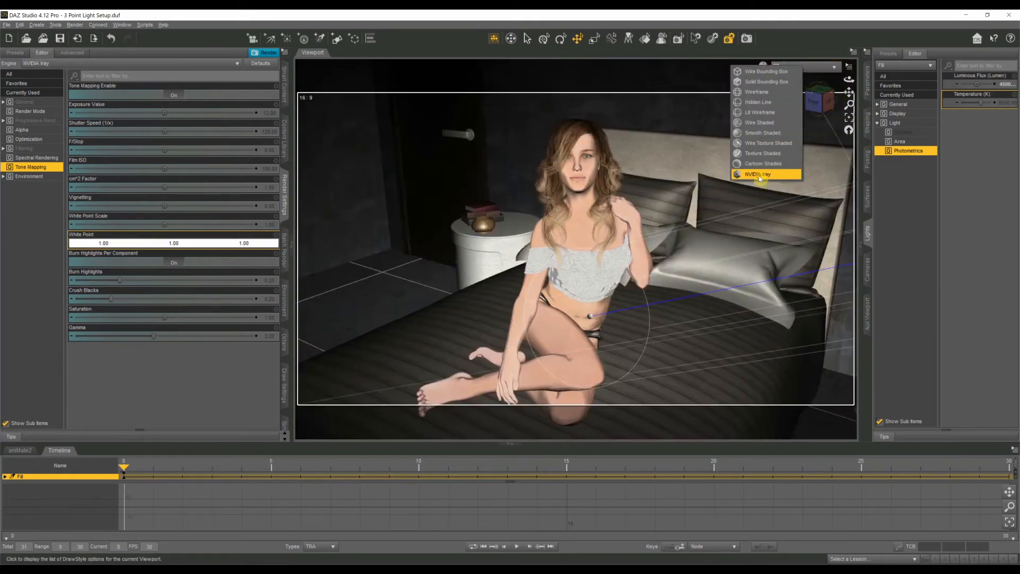
{"action": "left_click", "coordinate": [758, 173]}
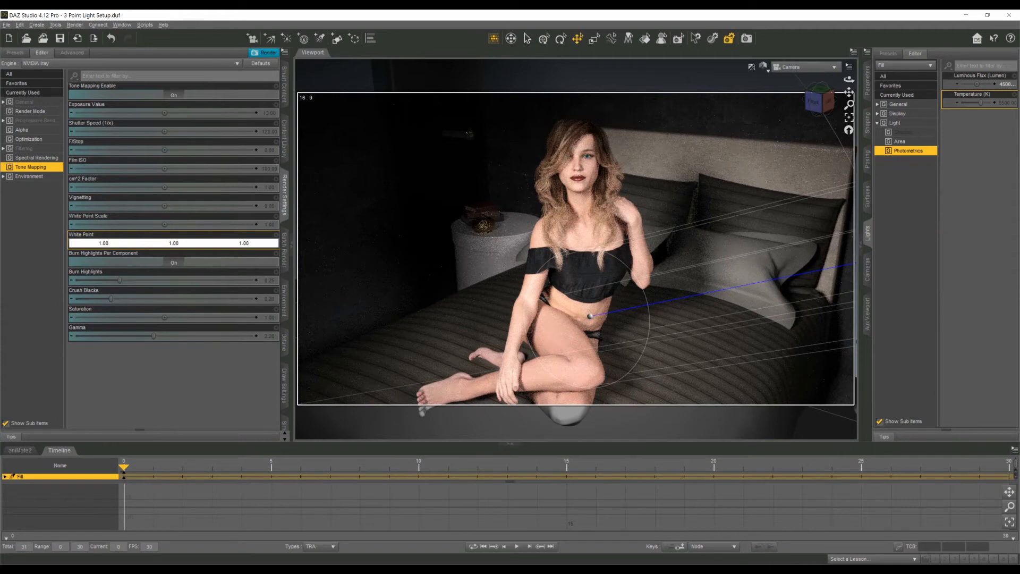
{"action": "left_click", "coordinate": [899, 142]}
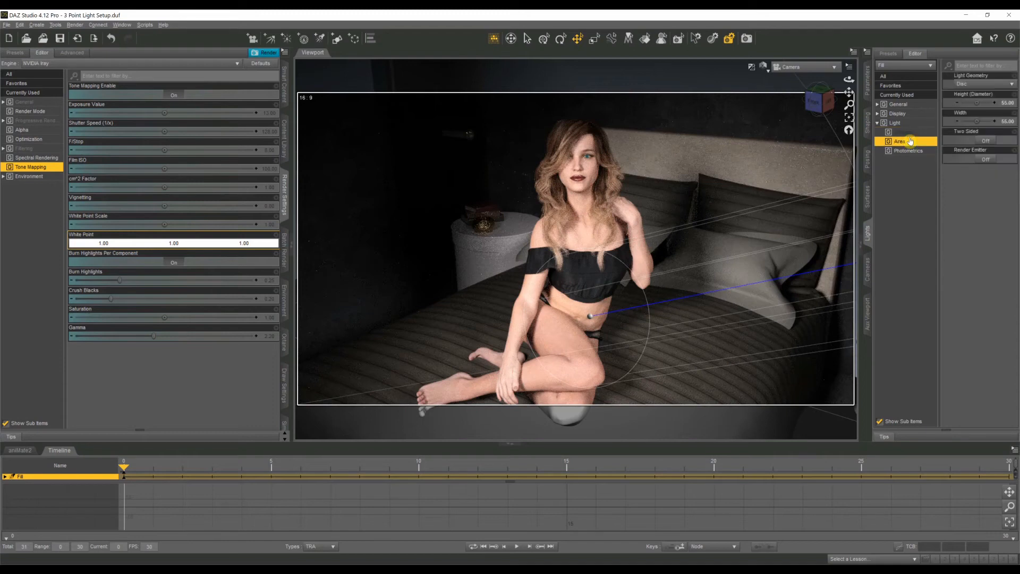
{"action": "mouse_move", "coordinate": [973, 124]}
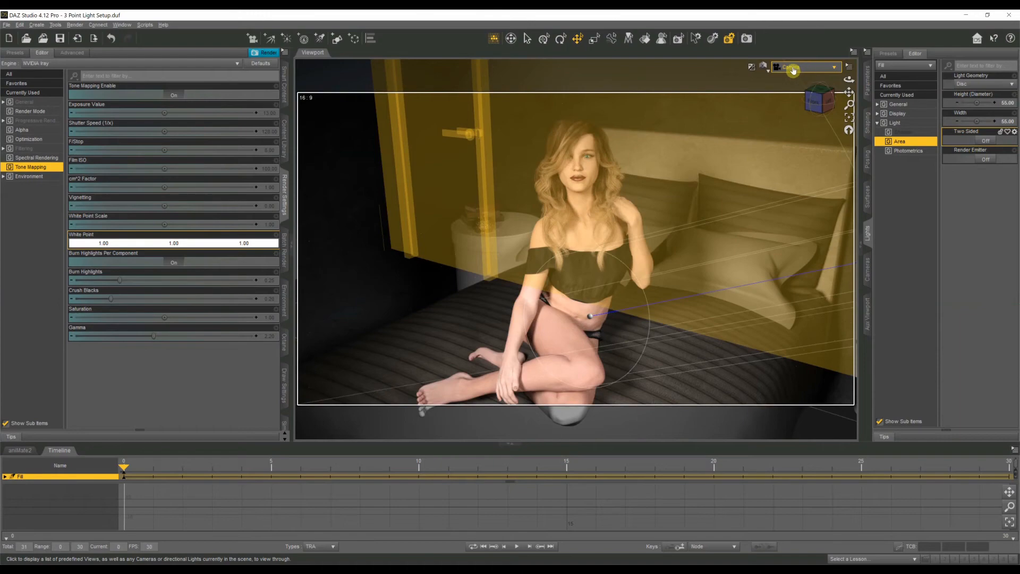
Step: Look through the Backlight and aim it at the figure's back
{"action": "left_click", "coordinate": [806, 67]}
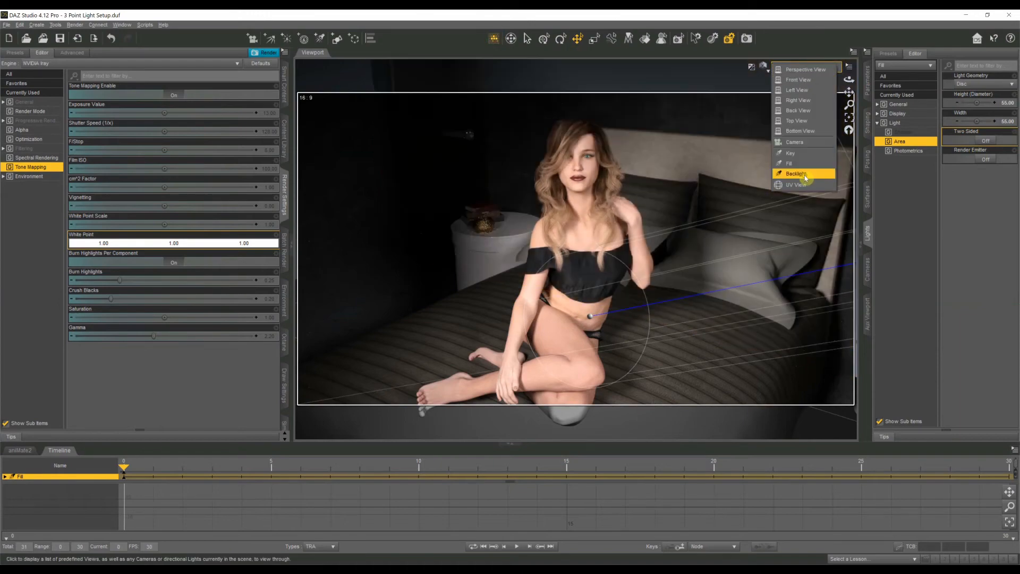
{"action": "left_click", "coordinate": [795, 173]}
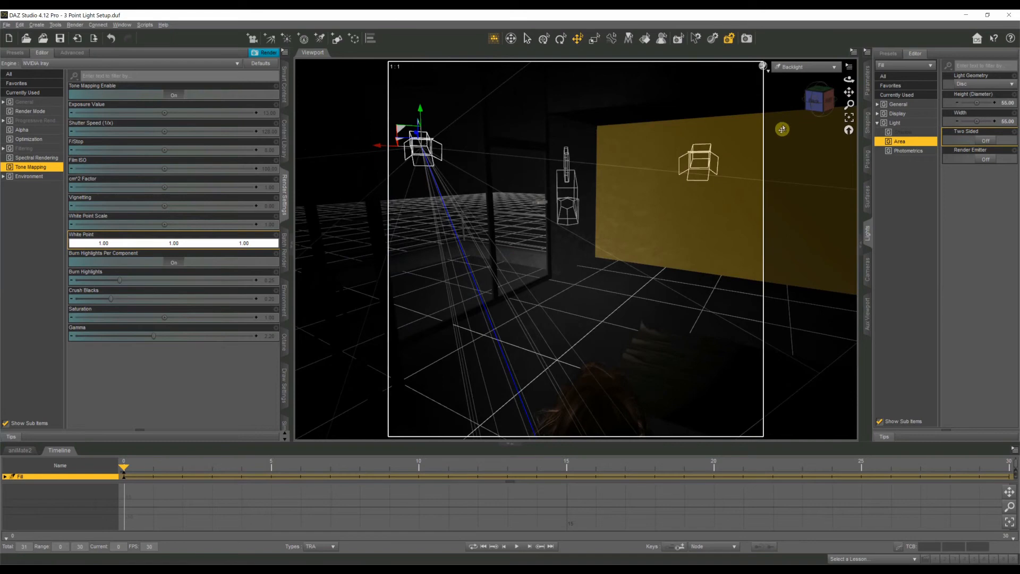
{"action": "left_click_drag", "start_coordinate": [781, 128], "coordinate": [846, 97]}
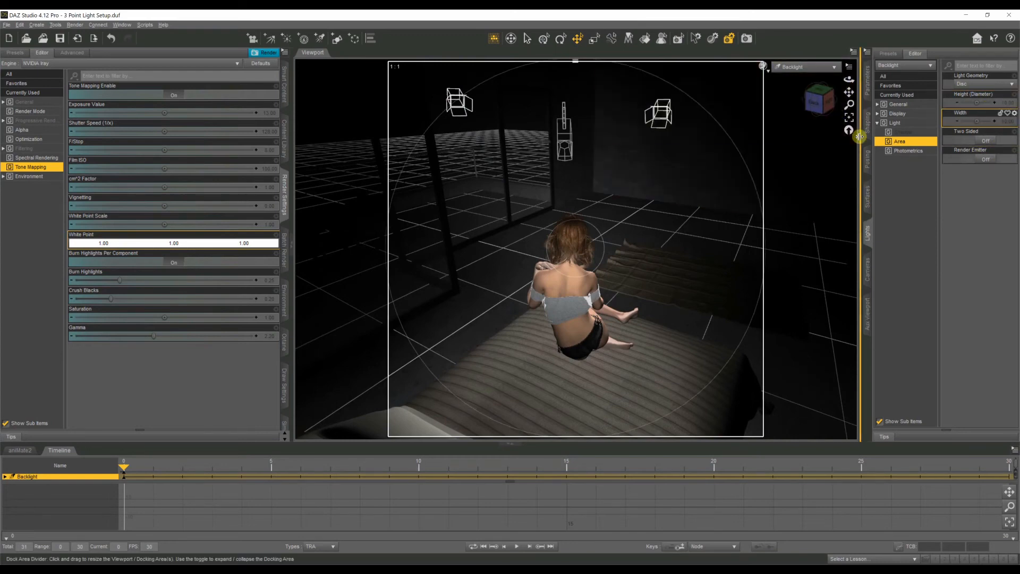
Step: Lower the Backlight's colour temperature to about 5500 K for a warmer tone
{"action": "left_click", "coordinate": [908, 150]}
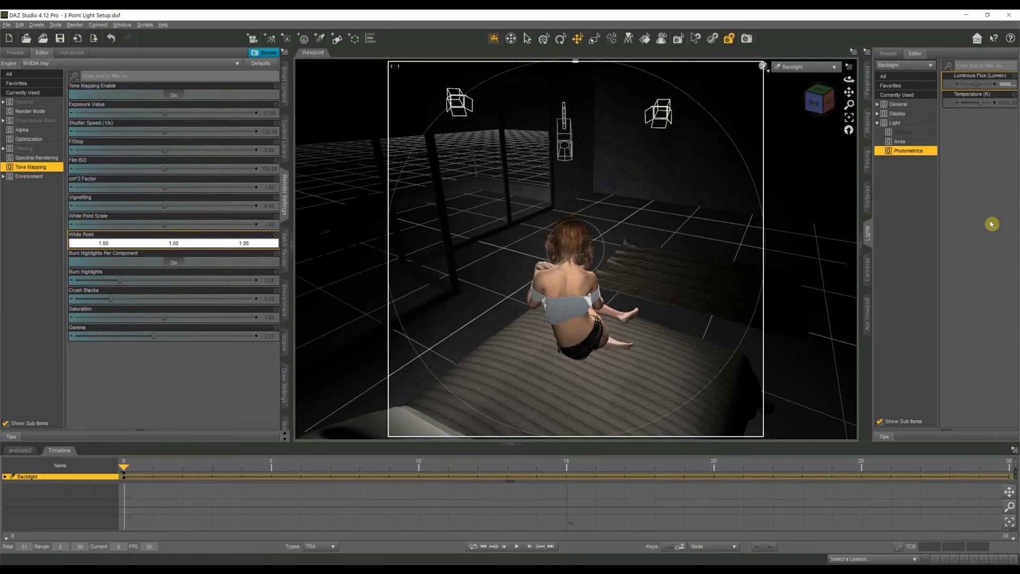
{"action": "mouse_move", "coordinate": [942, 172]}
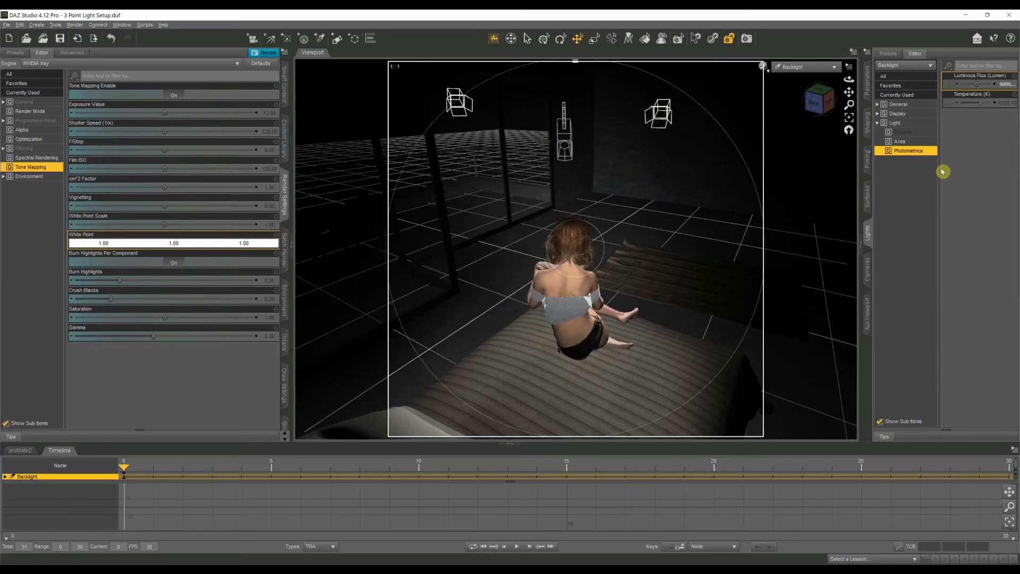
{"action": "mouse_move", "coordinate": [968, 129]}
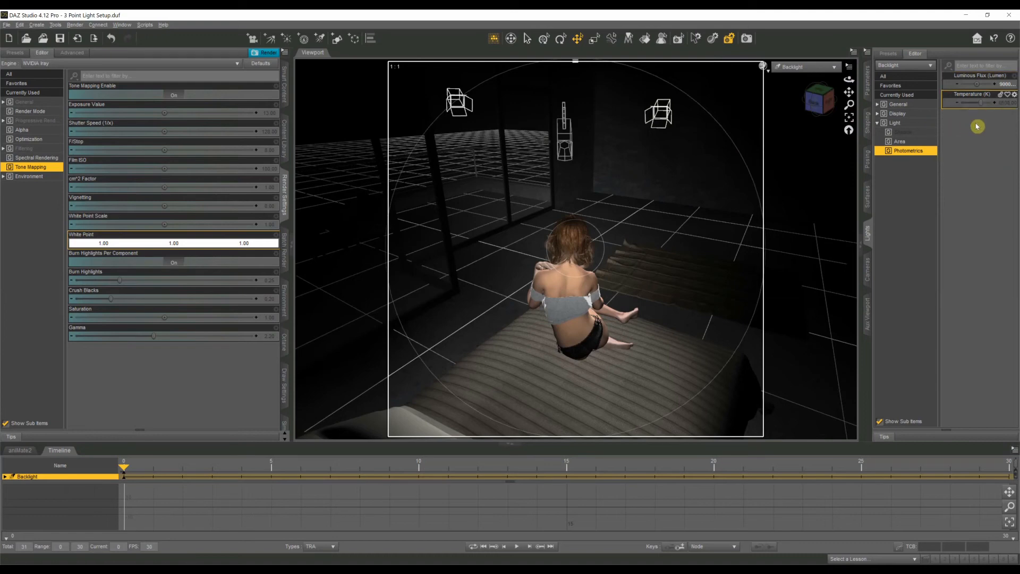
{"action": "left_click", "coordinate": [987, 103]}
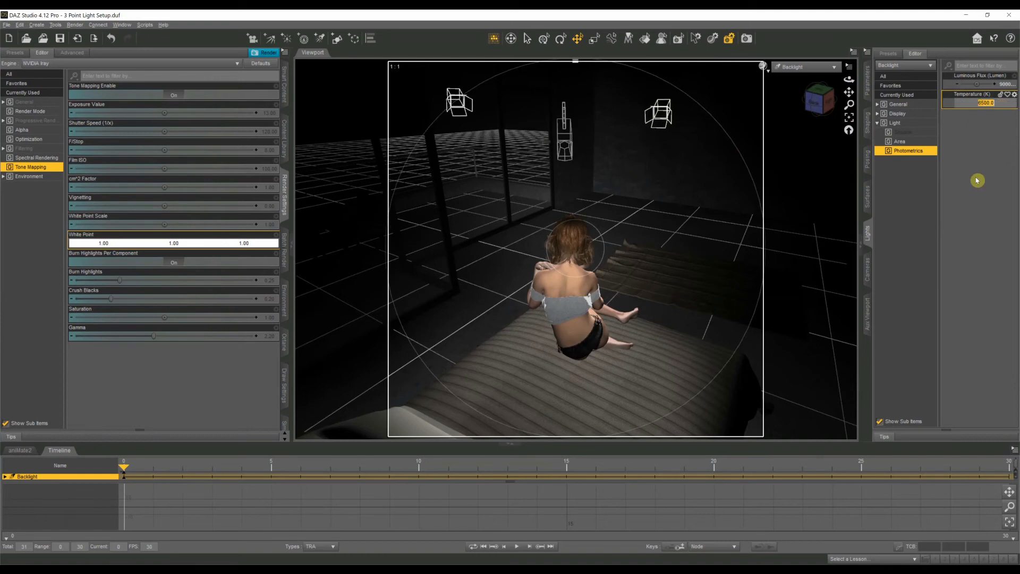
{"action": "left_click_drag", "start_coordinate": [977, 102], "coordinate": [968, 102]}
{"action": "type", "text": "3500"}
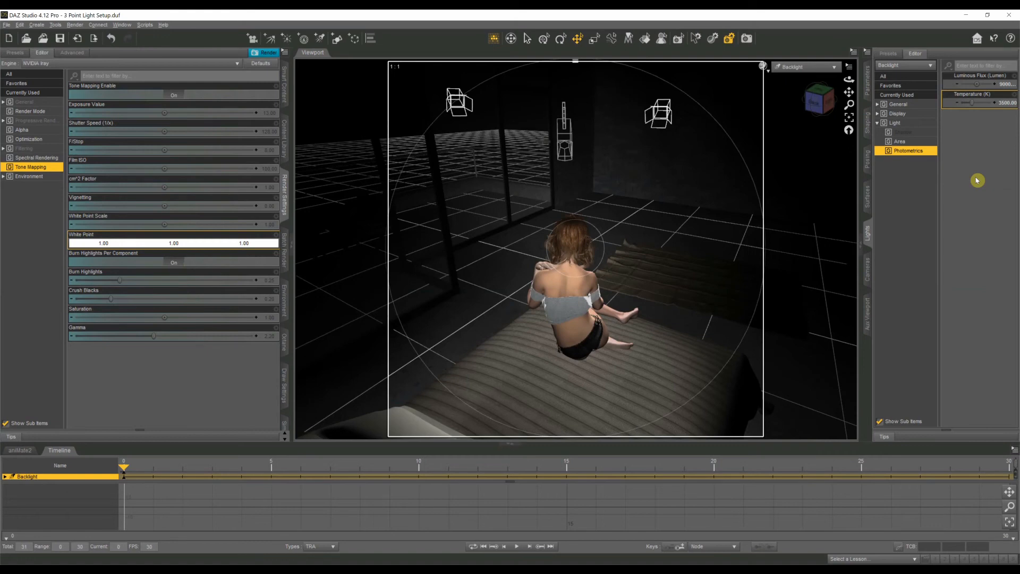
{"action": "mouse_move", "coordinate": [976, 178]}
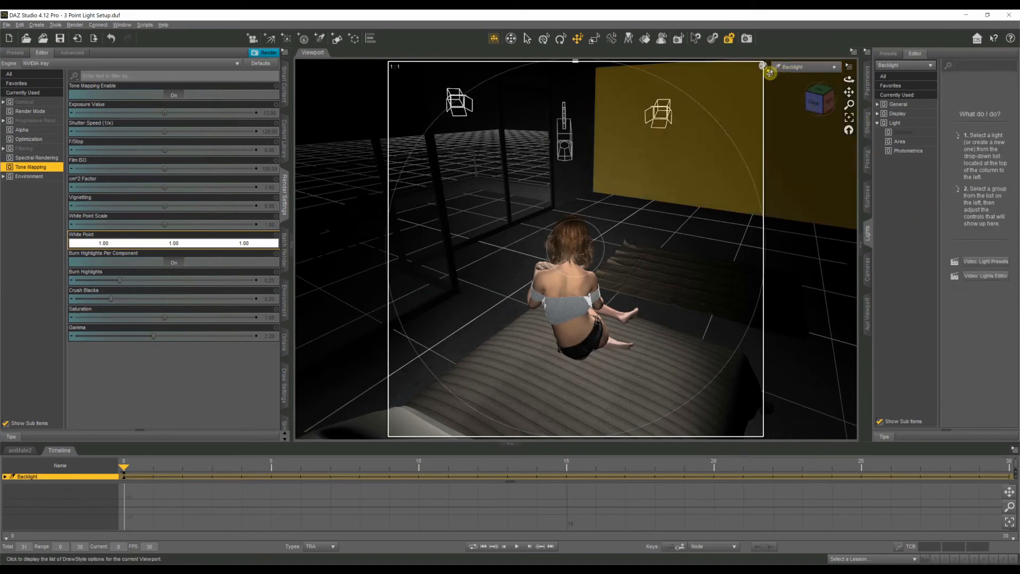
Step: Return to the Camera view showing the Iray-lit figure with warm backlight
{"action": "left_click", "coordinate": [761, 66]}
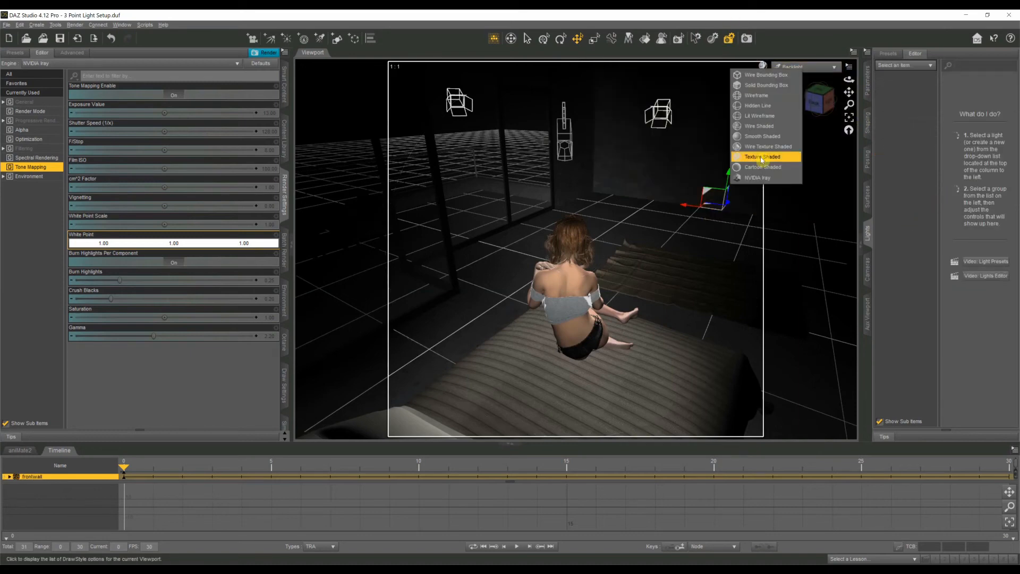
{"action": "left_click", "coordinate": [761, 66]}
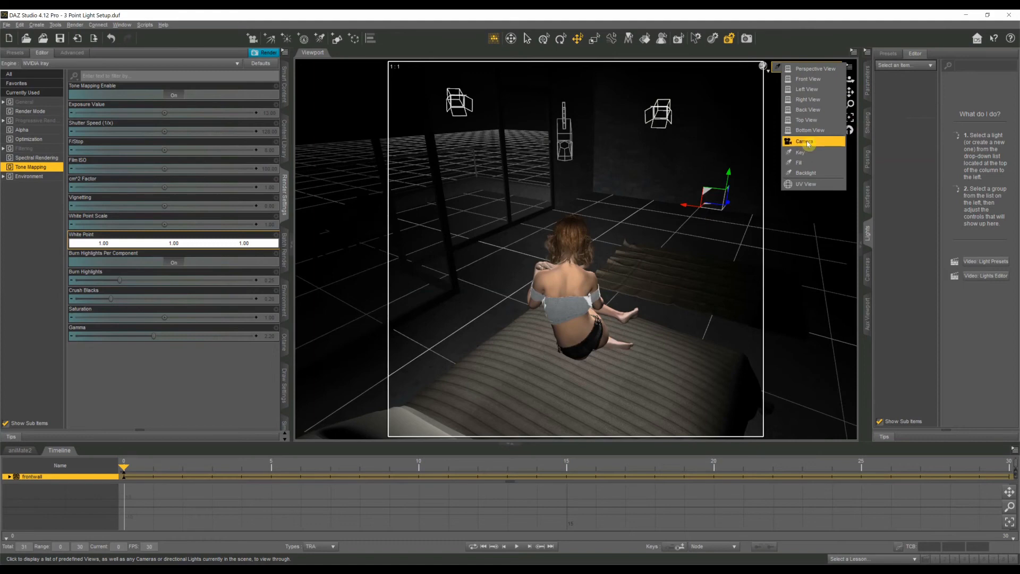
{"action": "left_click", "coordinate": [804, 142]}
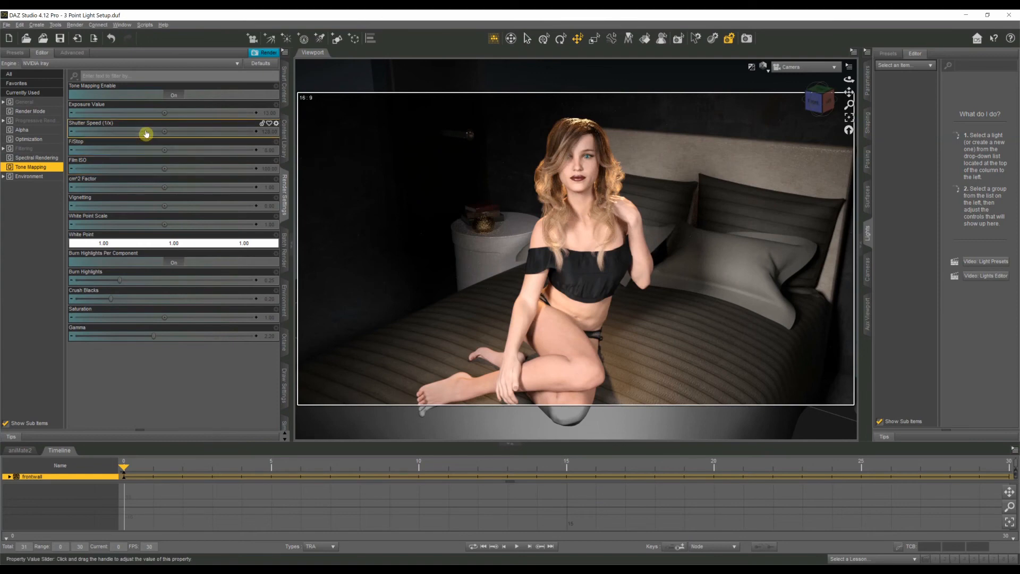
{"action": "mouse_move", "coordinate": [141, 175]}
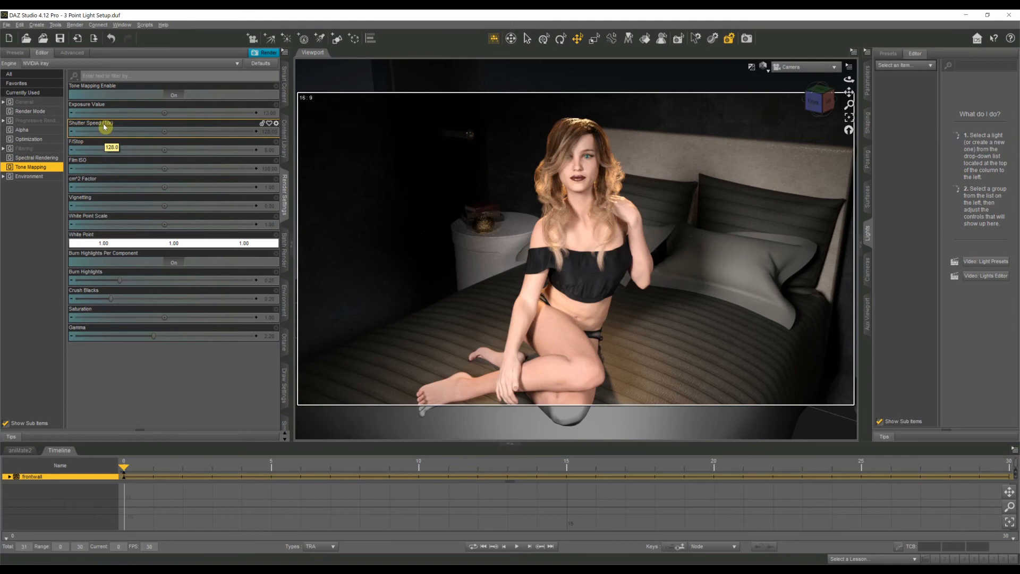
{"action": "mouse_move", "coordinate": [196, 137]}
{"action": "type", "text": "200"}
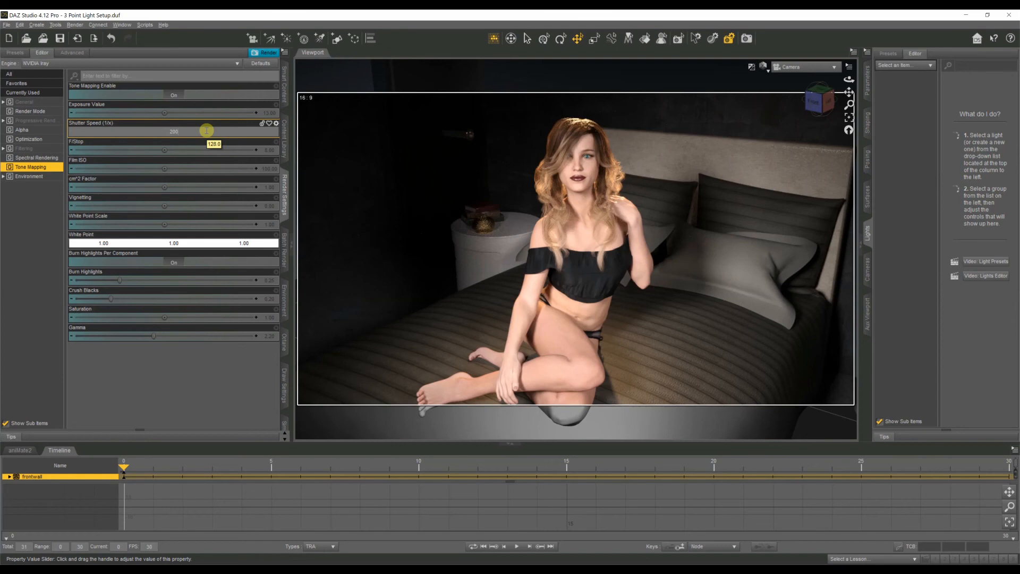
{"action": "mouse_move", "coordinate": [206, 130]}
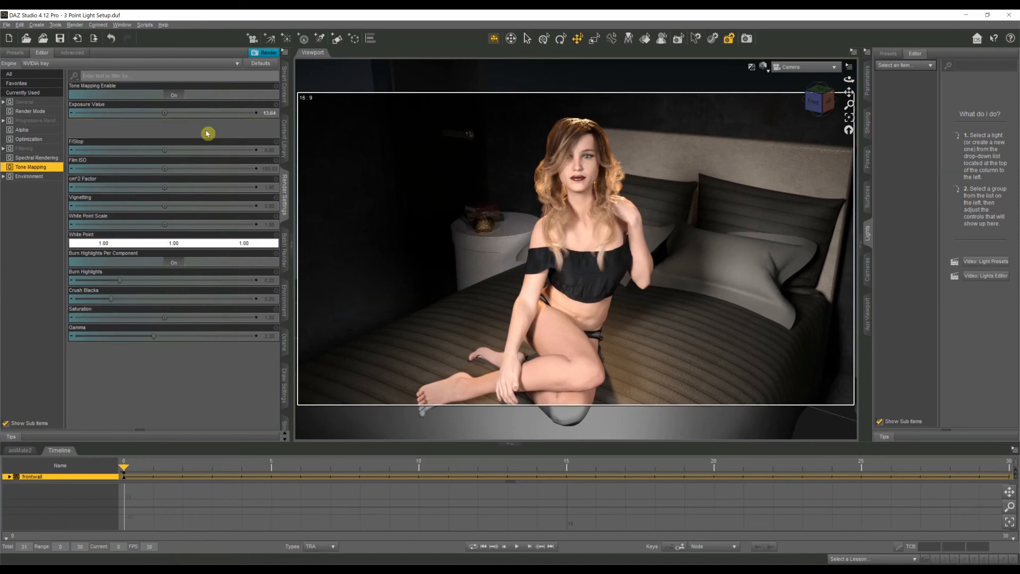
Step: Set tone mapping to shutter 200, f-stop 10, ISO 200 and start the Iray render
{"action": "left_click", "coordinate": [207, 134]}
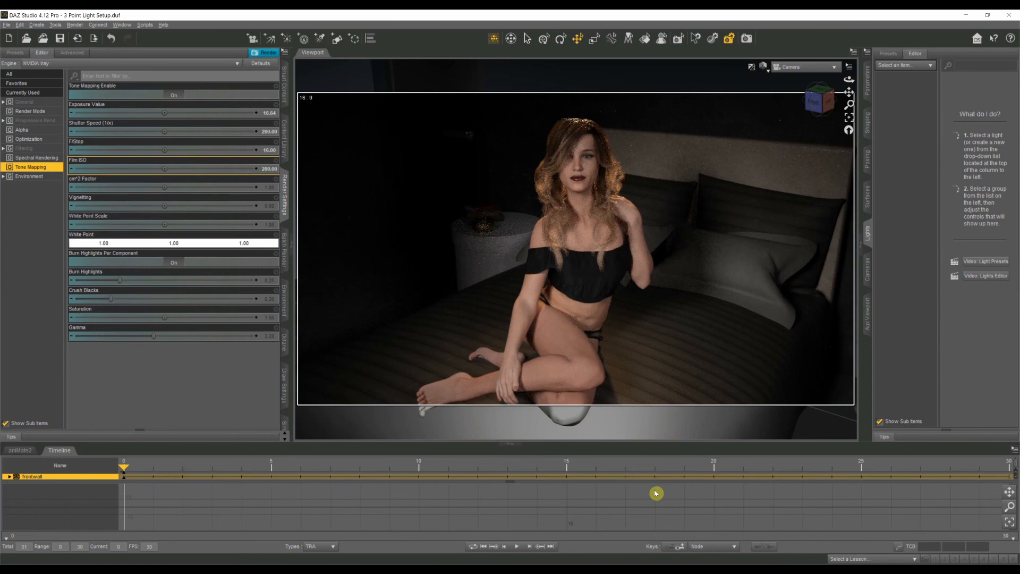
{"action": "mouse_move", "coordinate": [635, 498]}
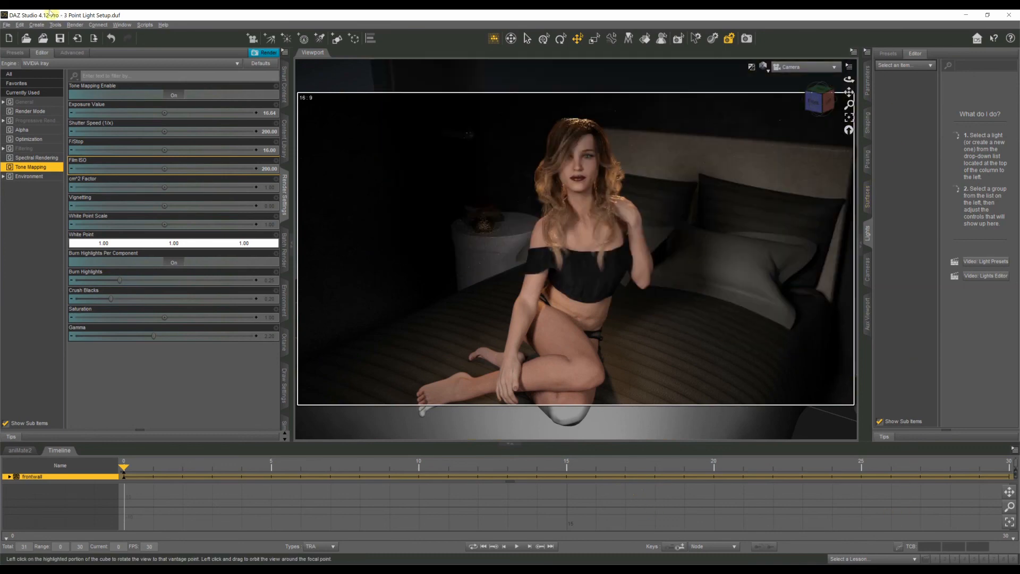
{"action": "mouse_move", "coordinate": [42, 39]}
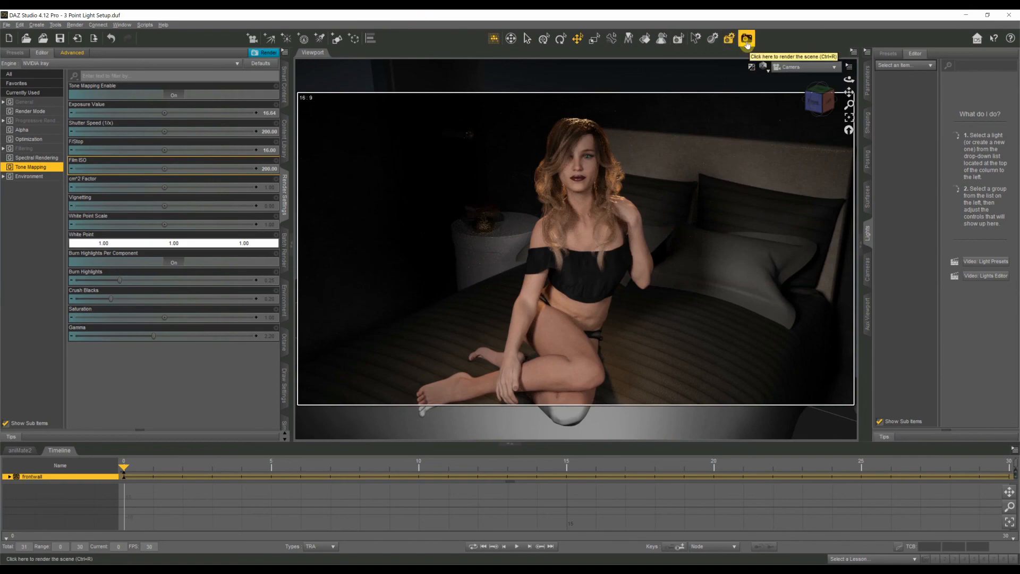
{"action": "left_click", "coordinate": [746, 38]}
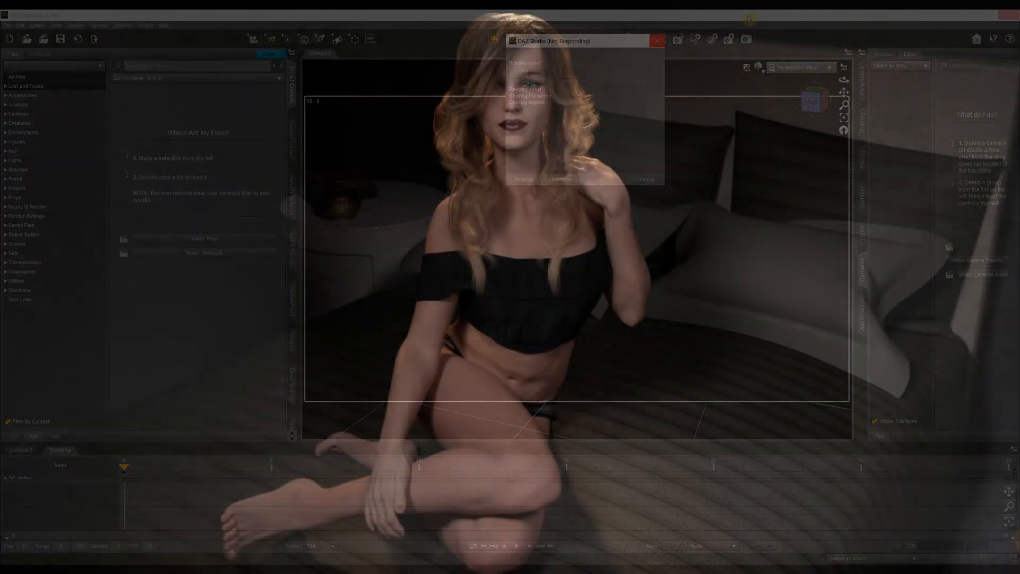